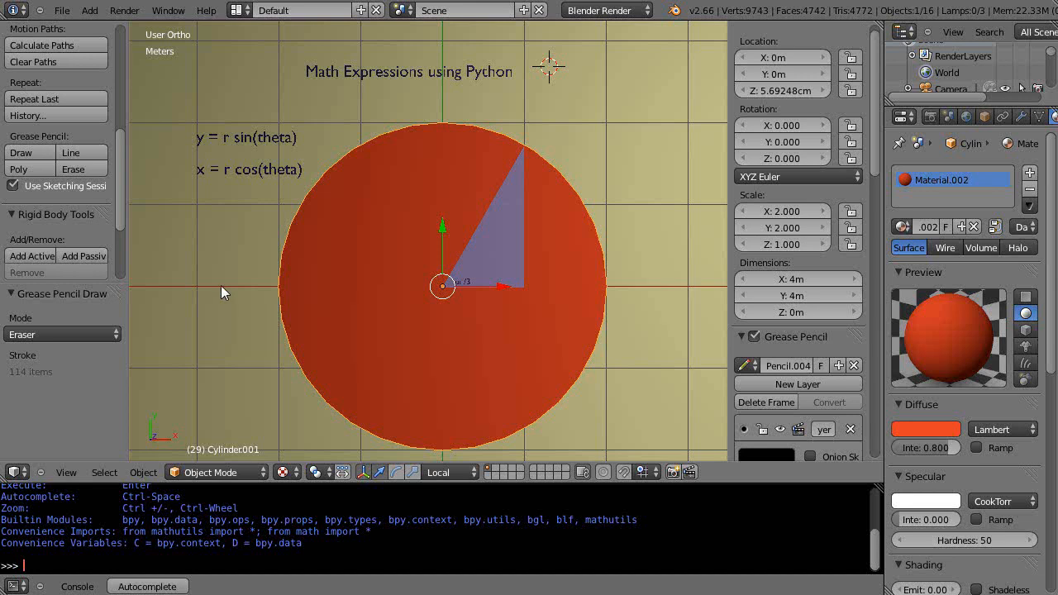
{"action": "mouse_move", "coordinate": [217, 296]}
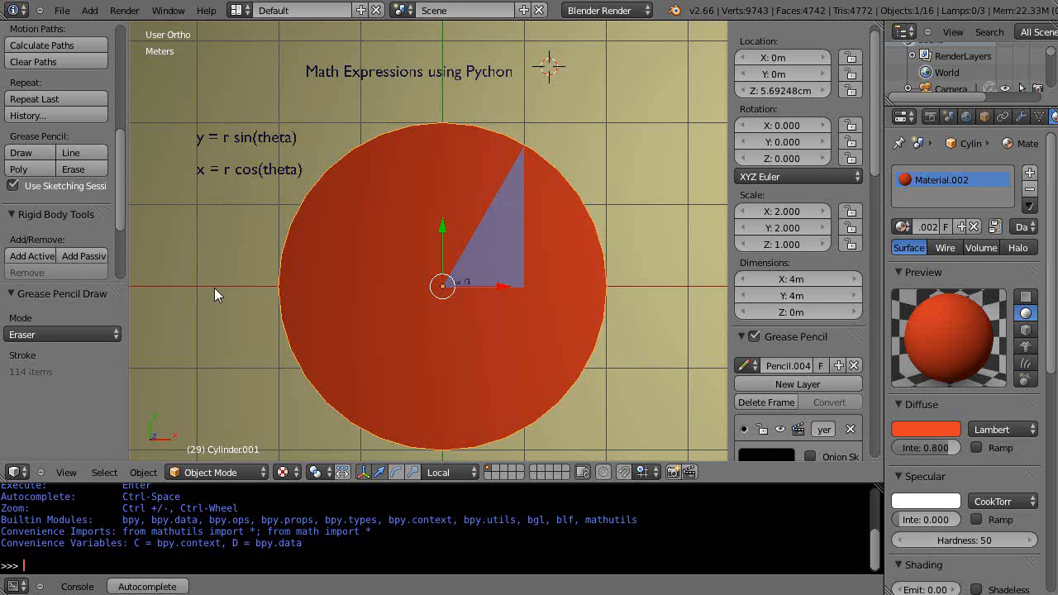
{"action": "mouse_move", "coordinate": [424, 287]}
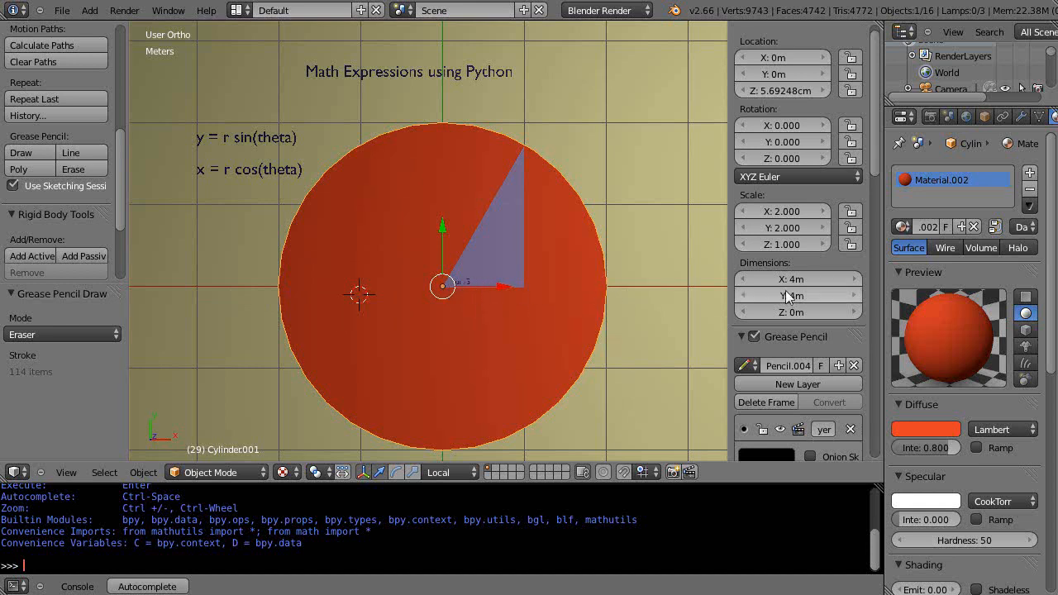
Show the Scene properties with Metric units and Radians rotation.
{"action": "left_click", "coordinate": [949, 117]}
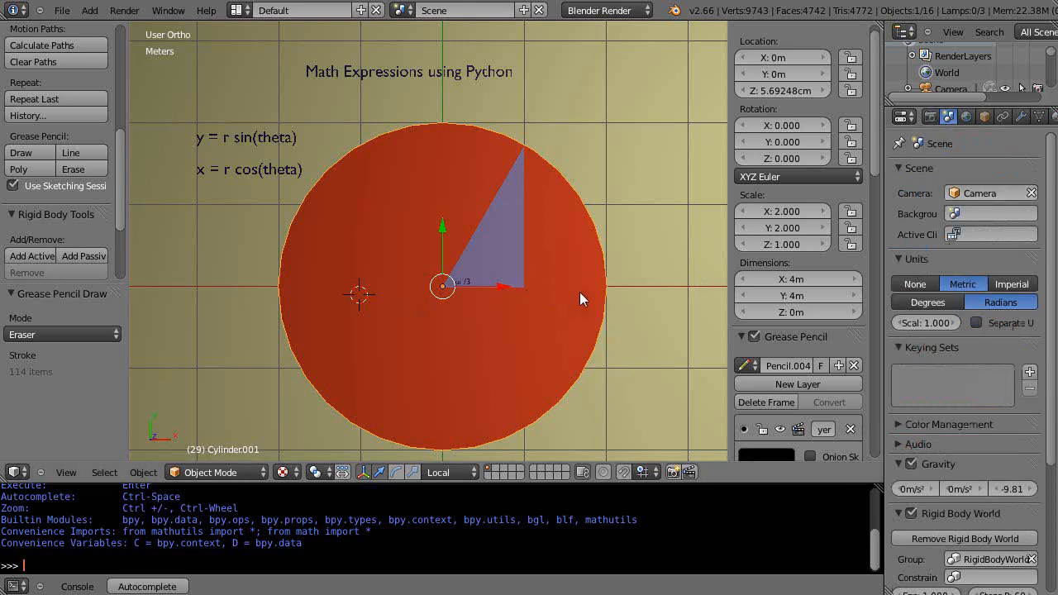
{"action": "scroll", "scroll_direction": "up", "scroll_amount": 3}
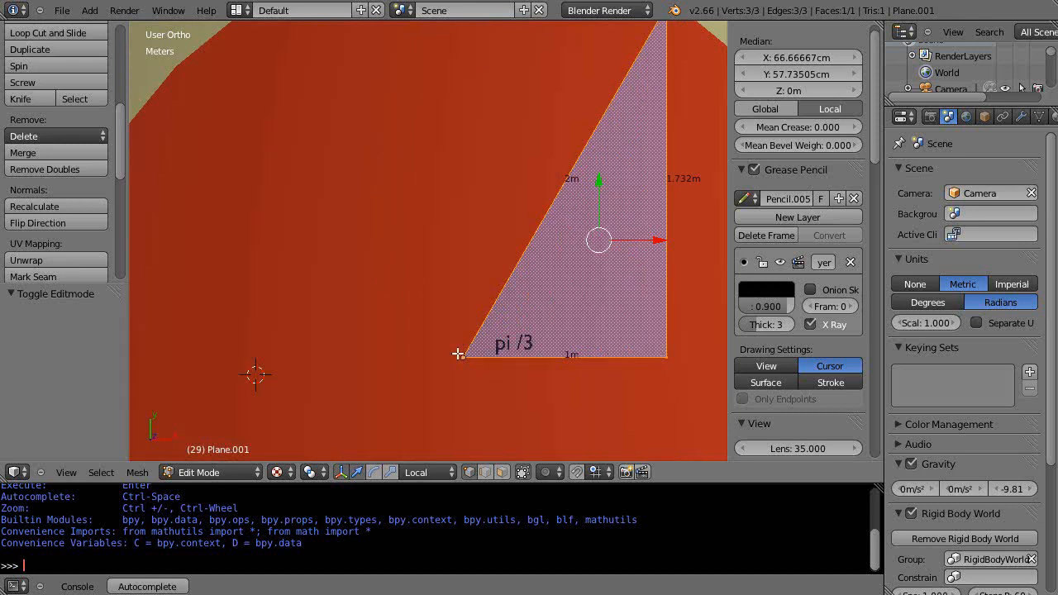
{"action": "mouse_move", "coordinate": [680, 198]}
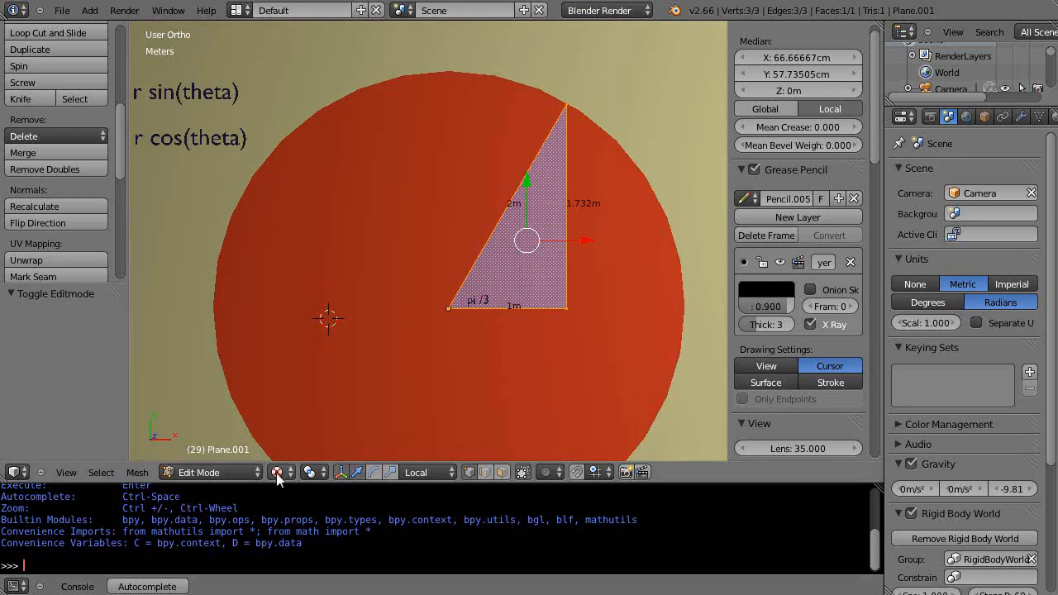
Evaluate hypot(1, 1.732) in the Python console, returning about 2.
{"action": "type", "text": "H"}
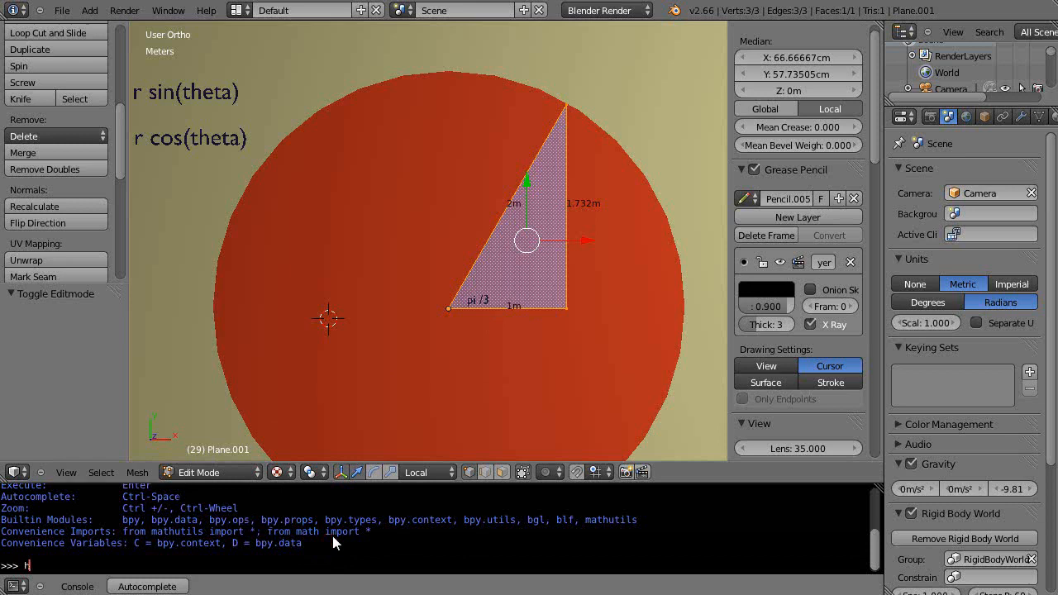
{"action": "type", "text": "y"}
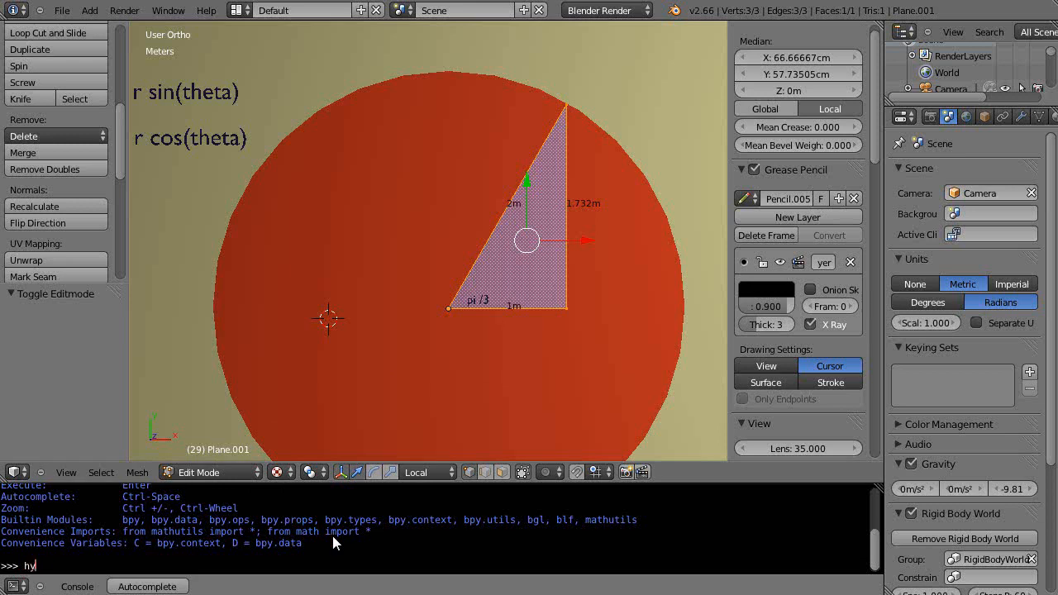
{"action": "type", "text": "pot"}
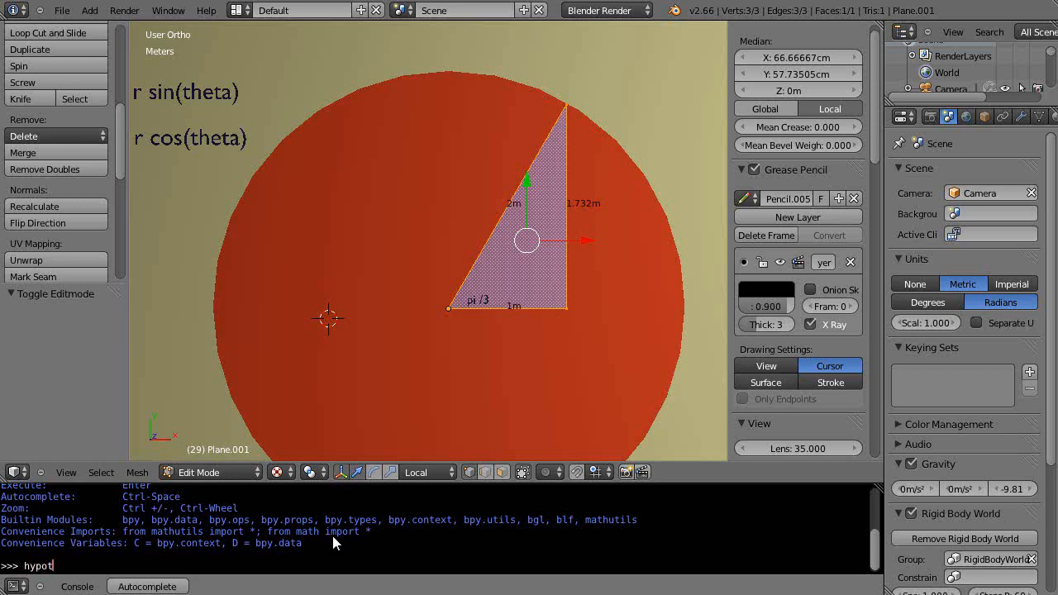
{"action": "type", "text": "(1, 1.732"}
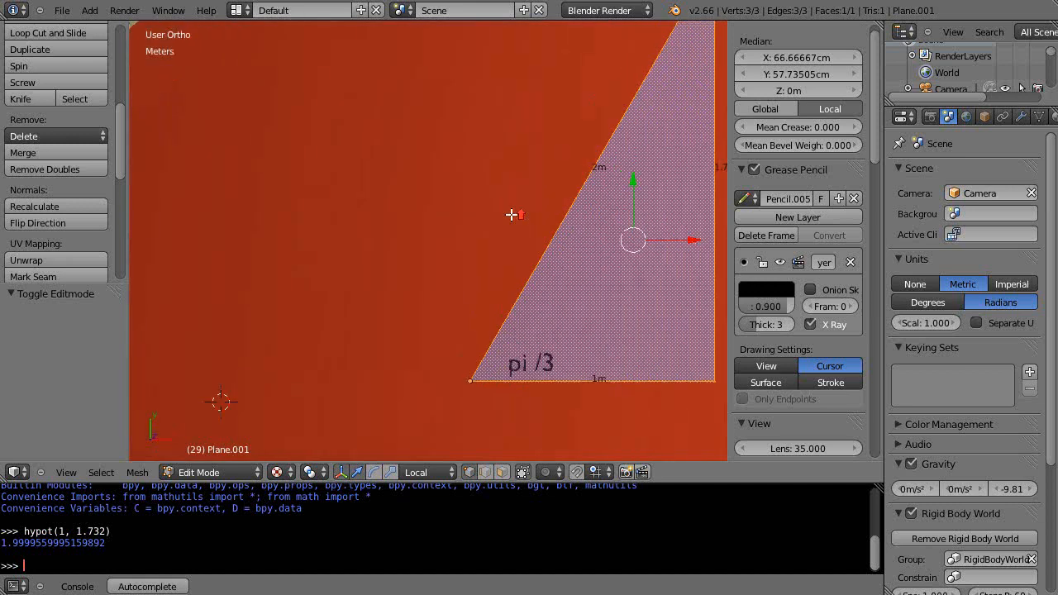
{"action": "mouse_move", "coordinate": [358, 463]}
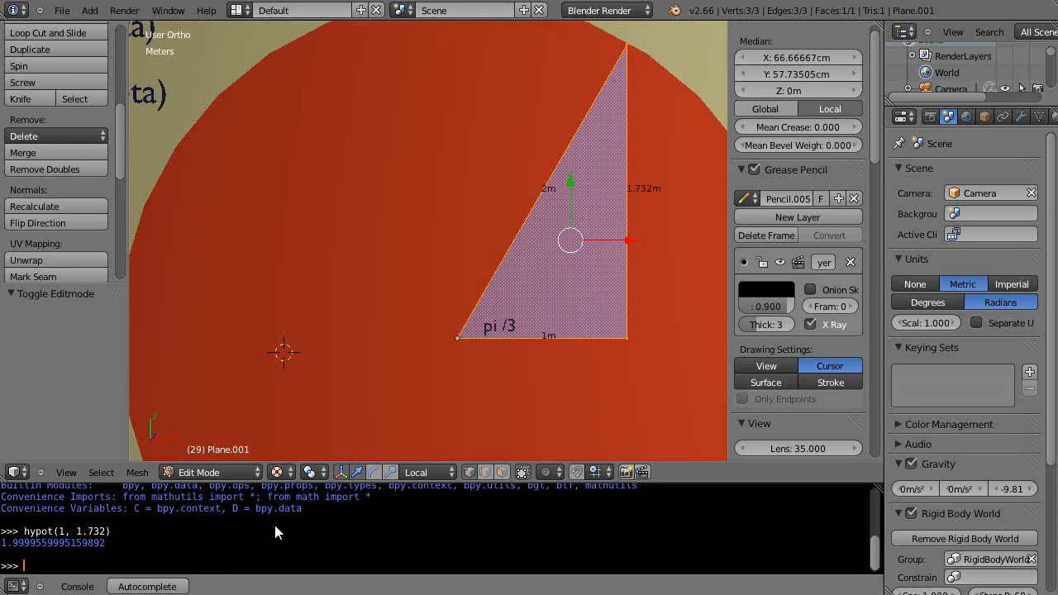
{"action": "mouse_move", "coordinate": [508, 321]}
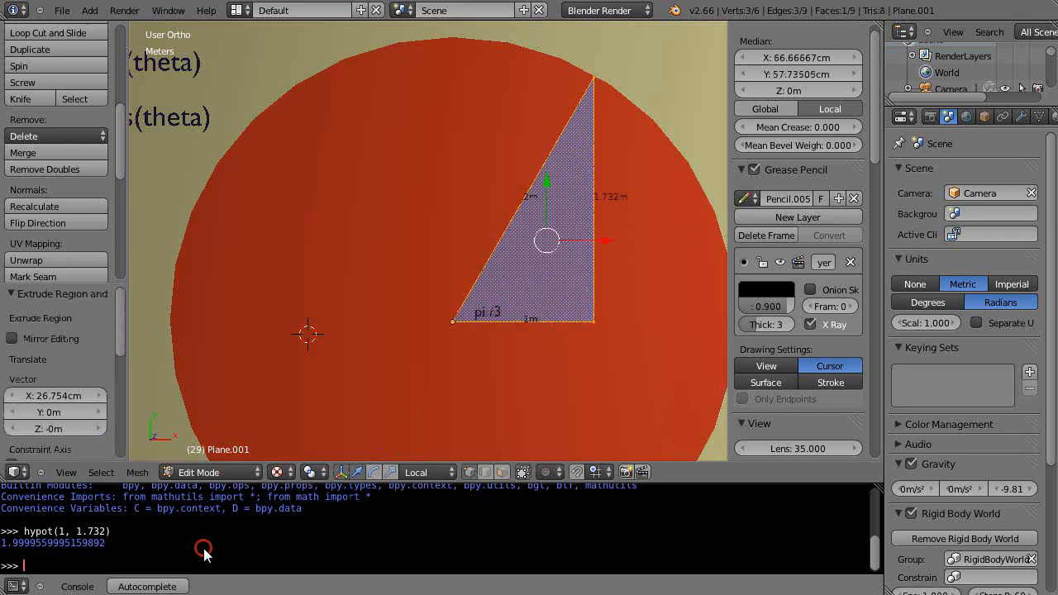
Evaluate degrees(pi / 3) in the Python console, returning about 60.
{"action": "type", "text": "degrees(pi"}
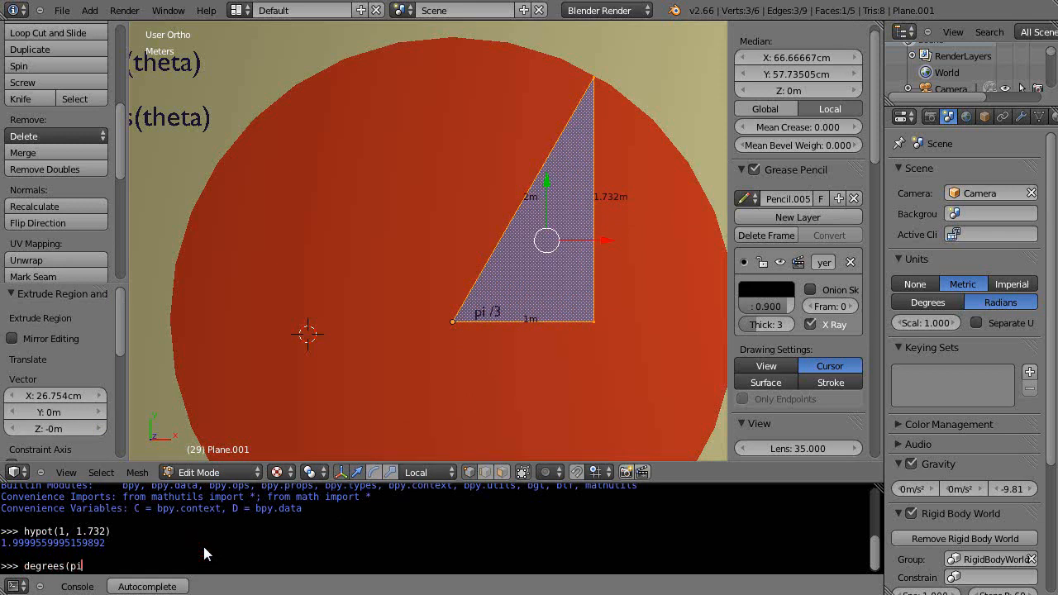
{"action": "type", "text": "/ 3)"}
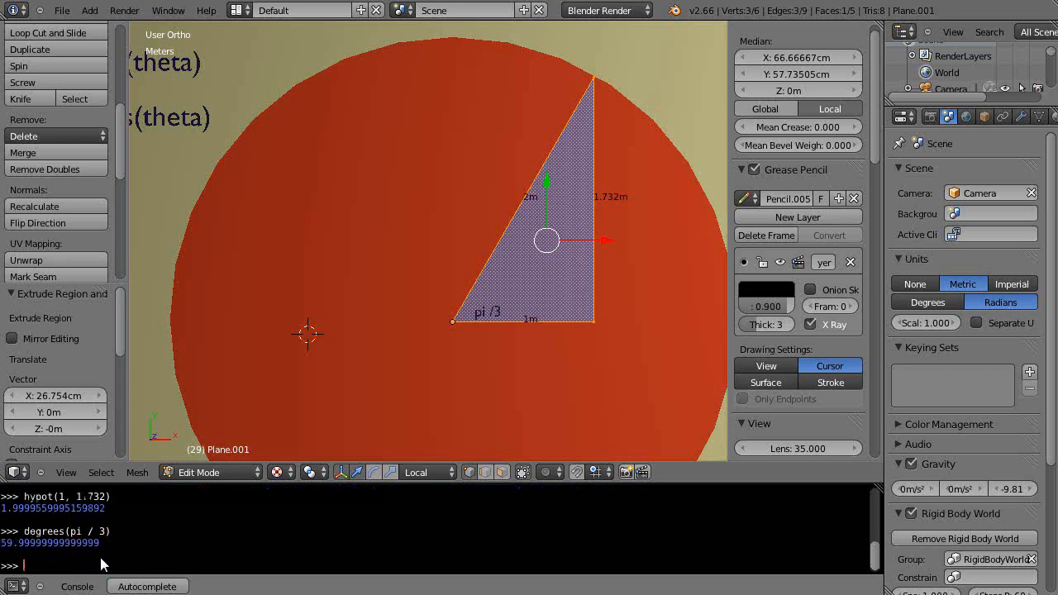
{"action": "mouse_move", "coordinate": [62, 550]}
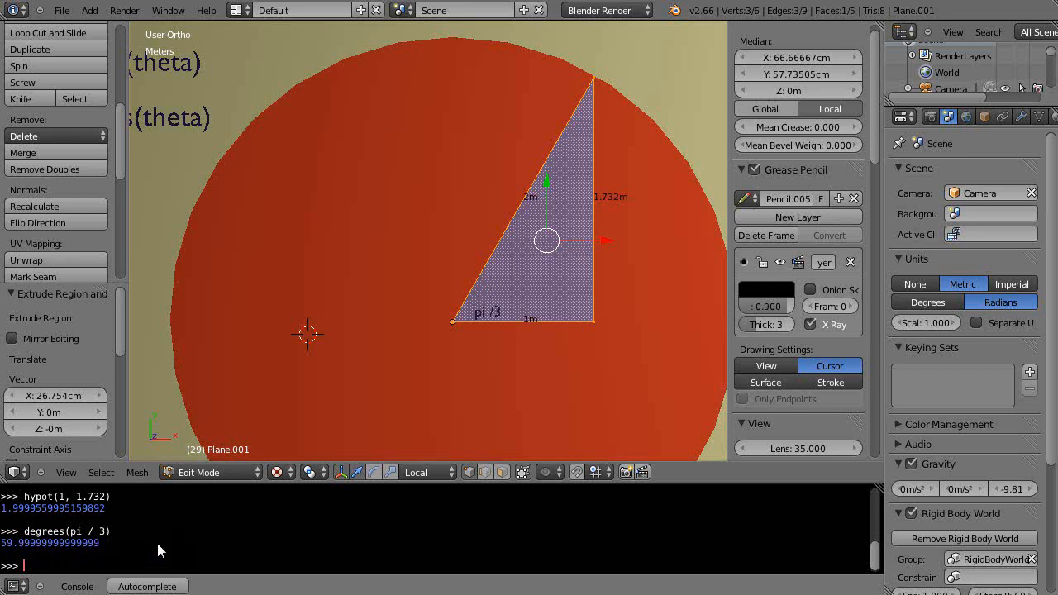
Evaluate radians(60) in the Python console, returning about 1.047.
{"action": "type", "text": "radian"}
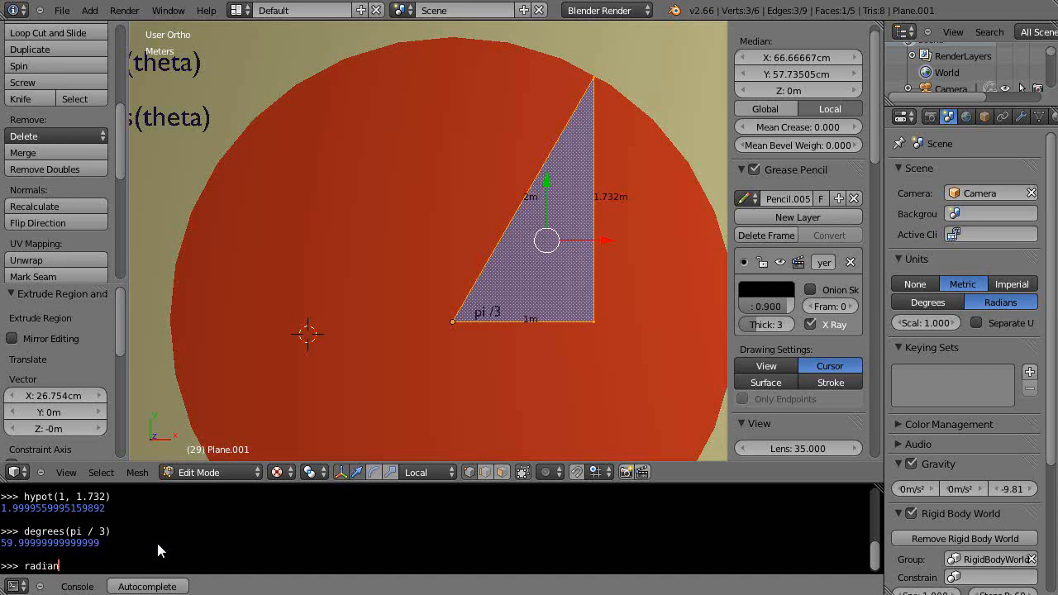
{"action": "type", "text": "s(60"}
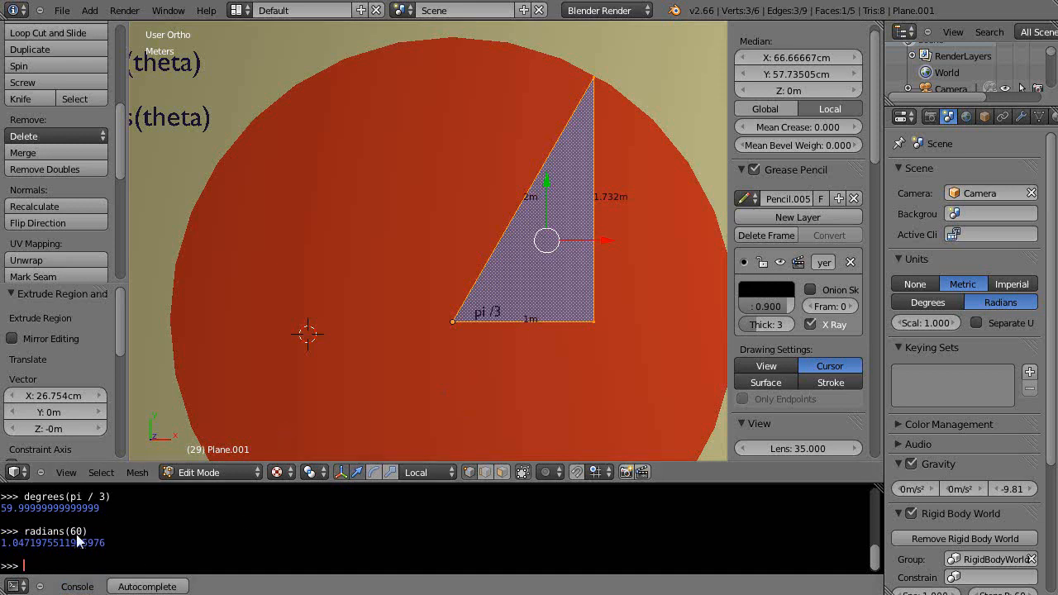
{"action": "mouse_move", "coordinate": [615, 356]}
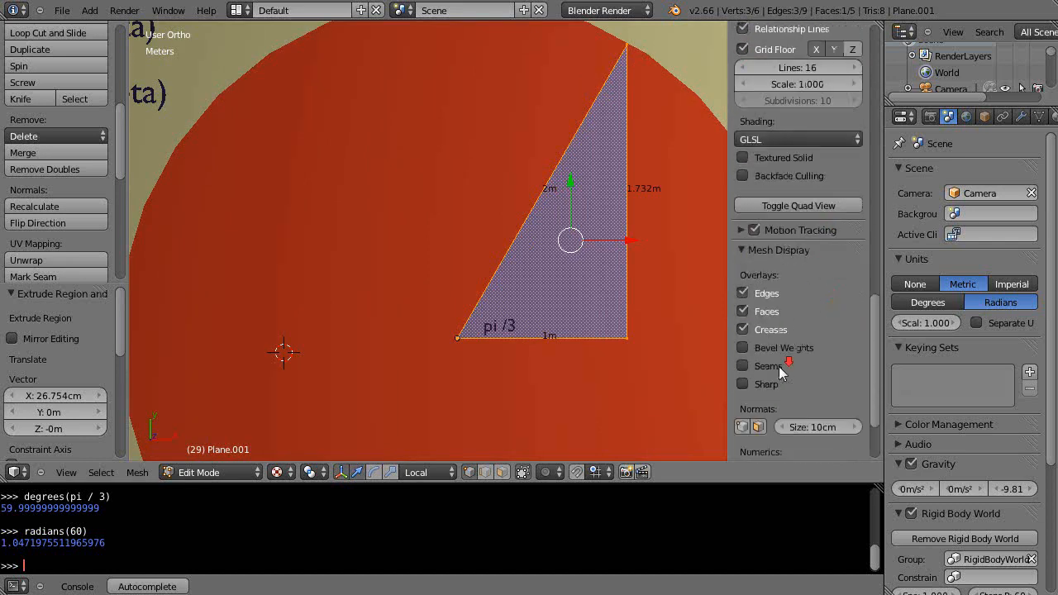
Enable Face Angles under Mesh Display Numerics to show 1.047, 1.571, 0.524 radians.
{"action": "left_click", "coordinate": [743, 389]}
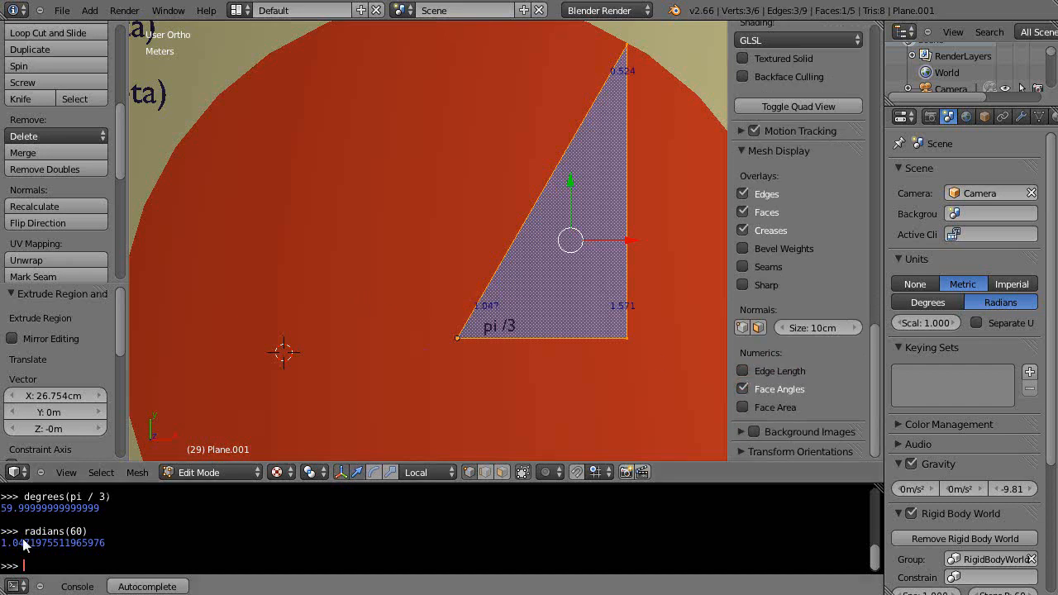
{"action": "mouse_move", "coordinate": [104, 509]}
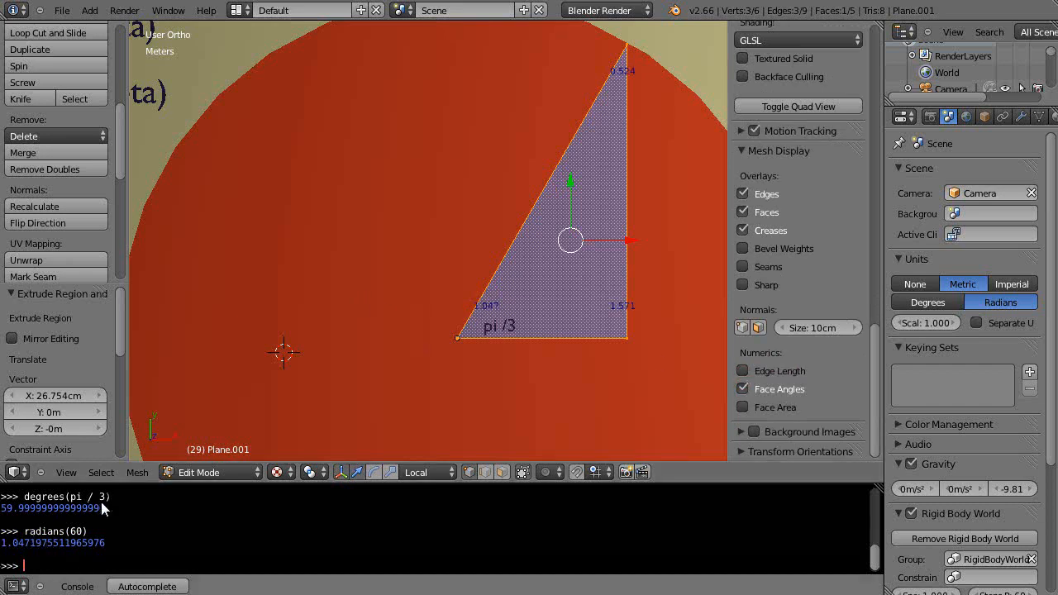
{"action": "mouse_move", "coordinate": [98, 521]}
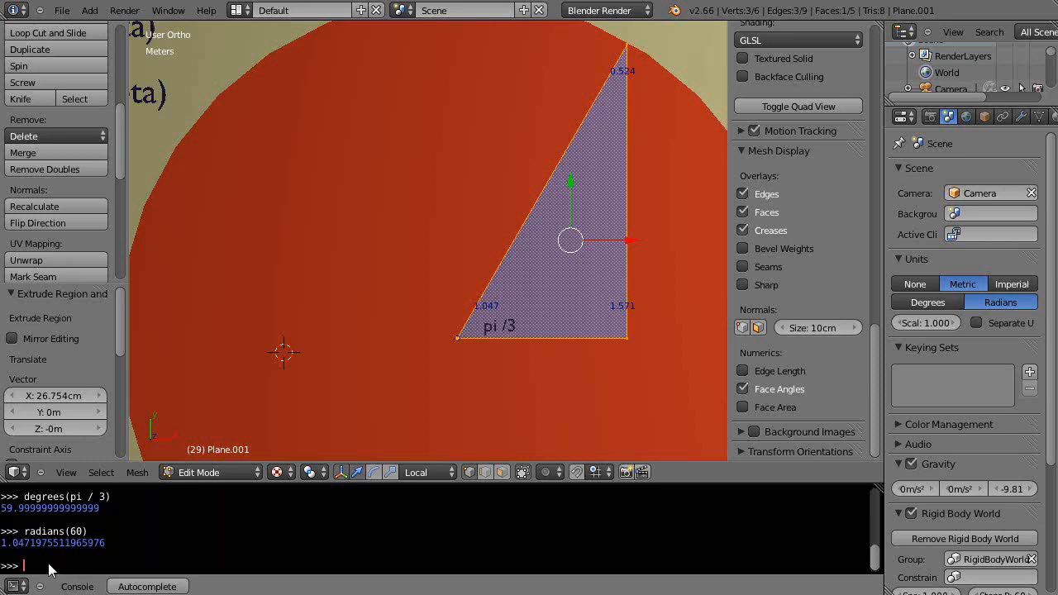
{"action": "mouse_move", "coordinate": [388, 378]}
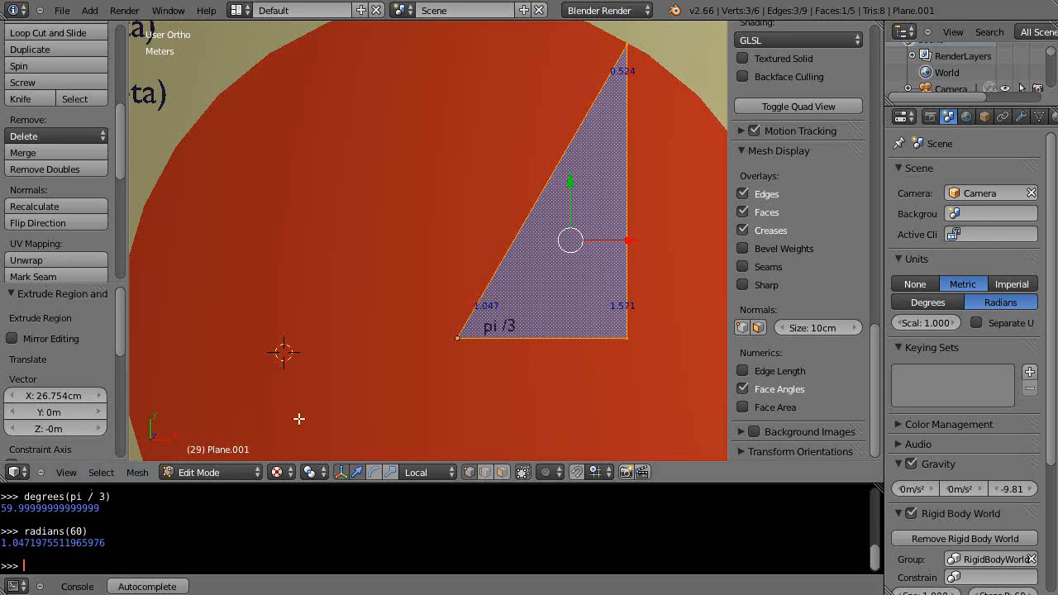
{"action": "mouse_move", "coordinate": [575, 241]}
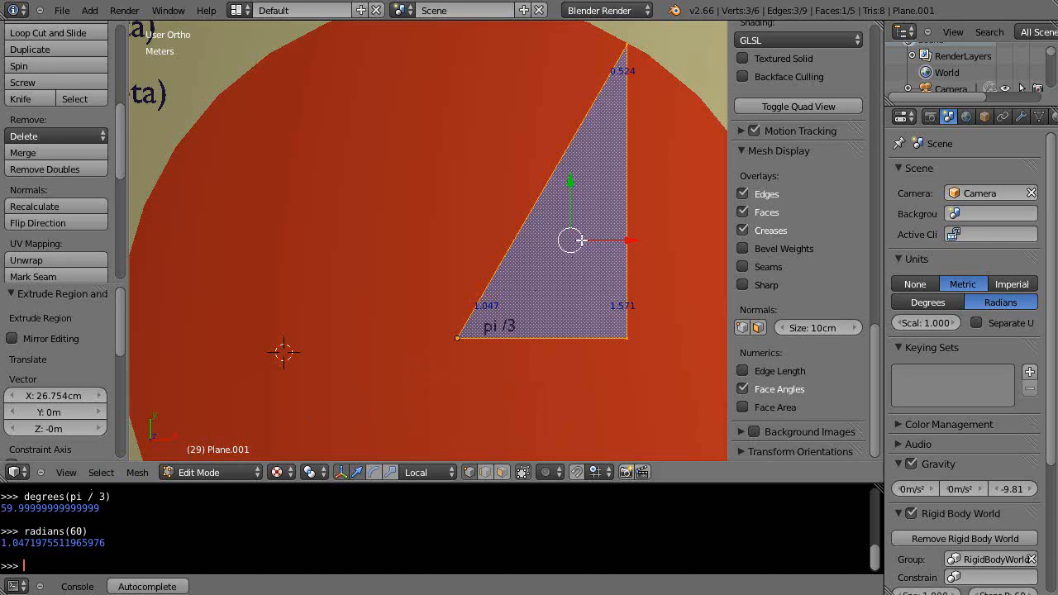
{"action": "mouse_move", "coordinate": [662, 175]}
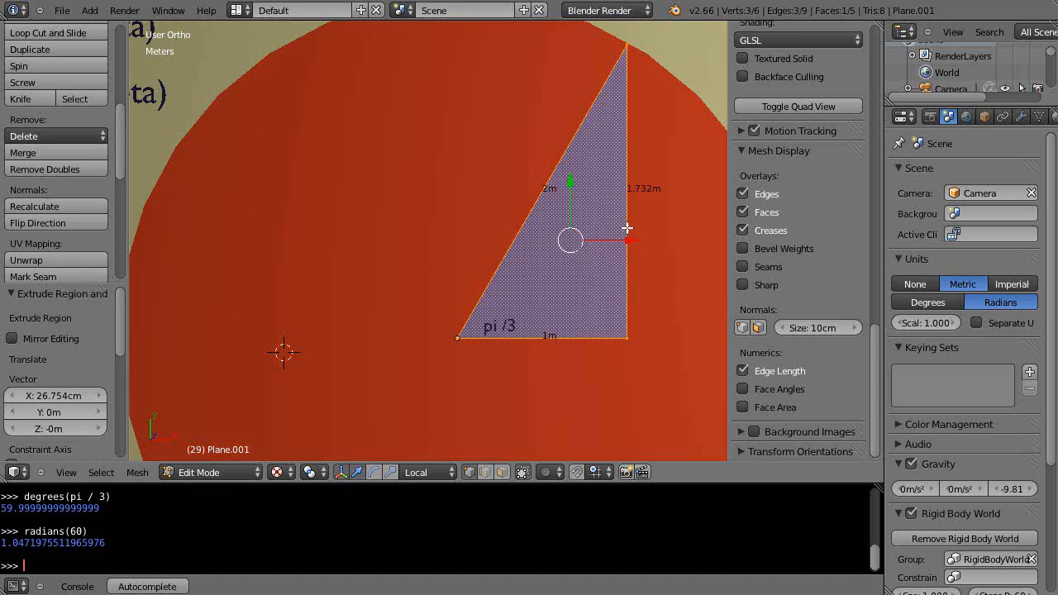
{"action": "mouse_move", "coordinate": [621, 346]}
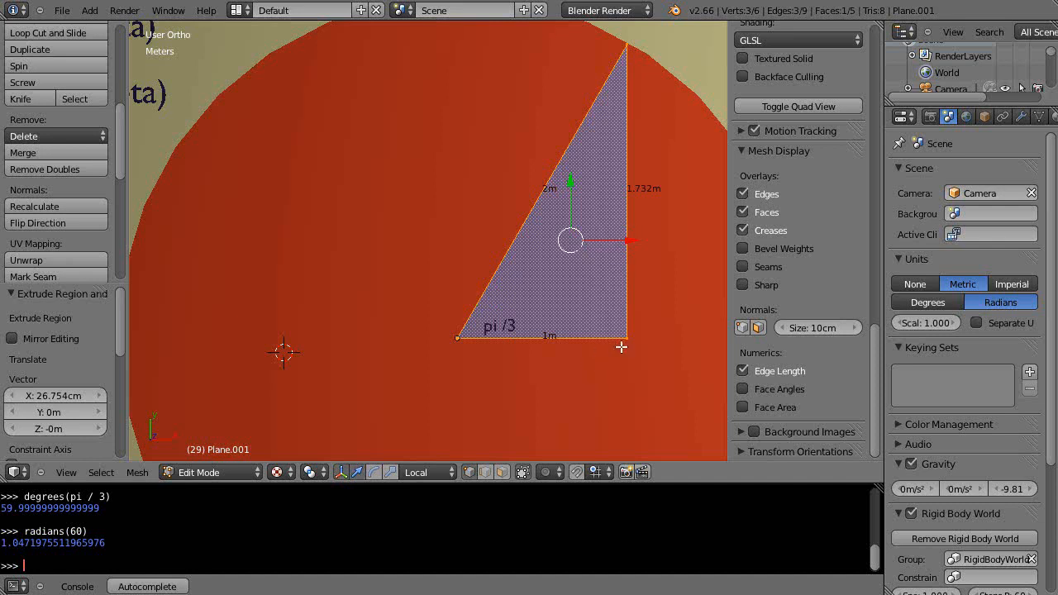
{"action": "mouse_move", "coordinate": [602, 347]}
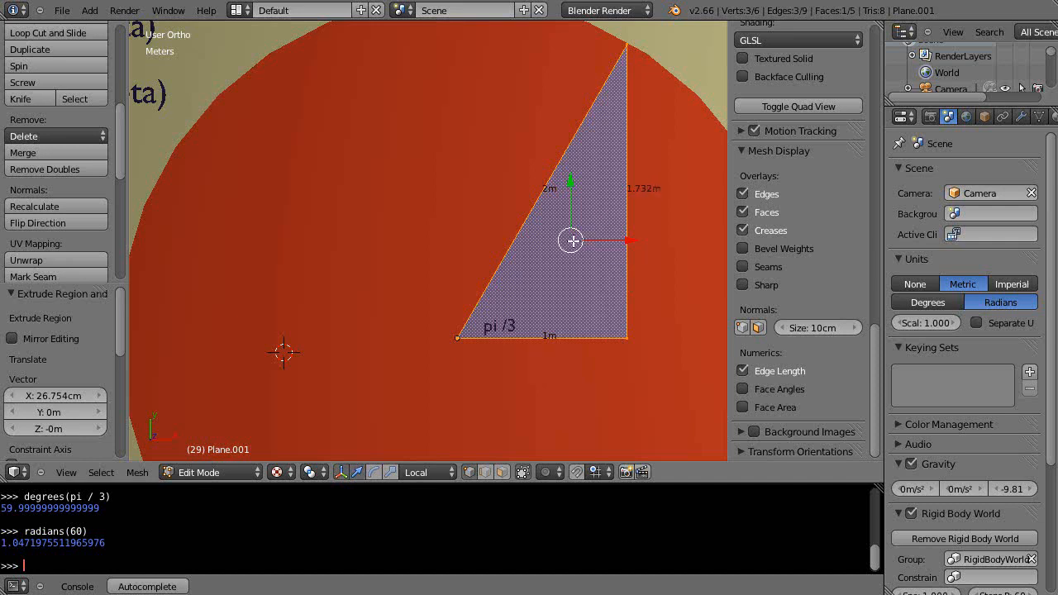
{"action": "mouse_move", "coordinate": [659, 187]}
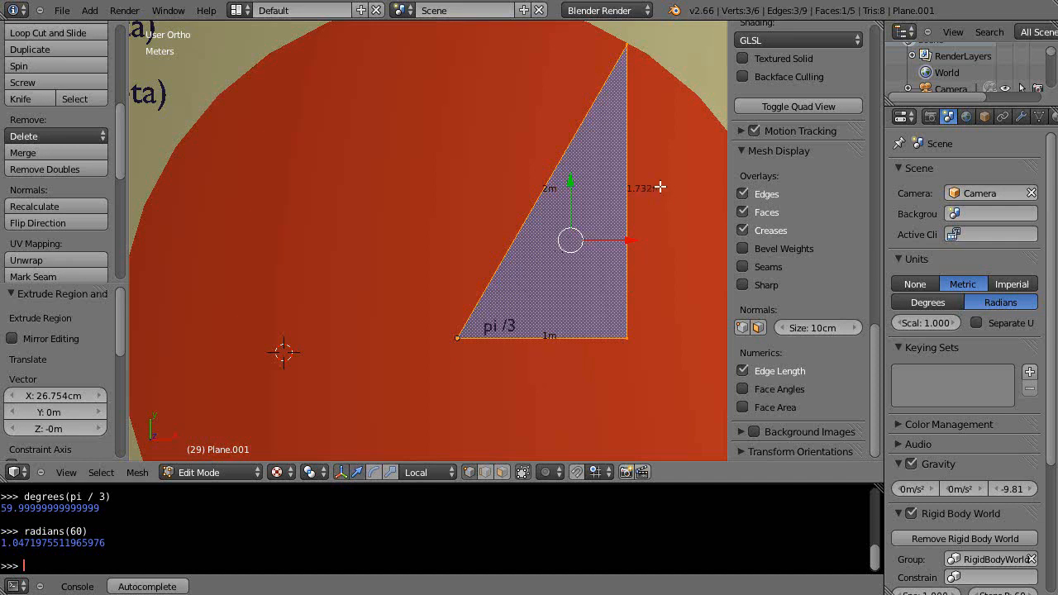
{"action": "mouse_move", "coordinate": [634, 191]}
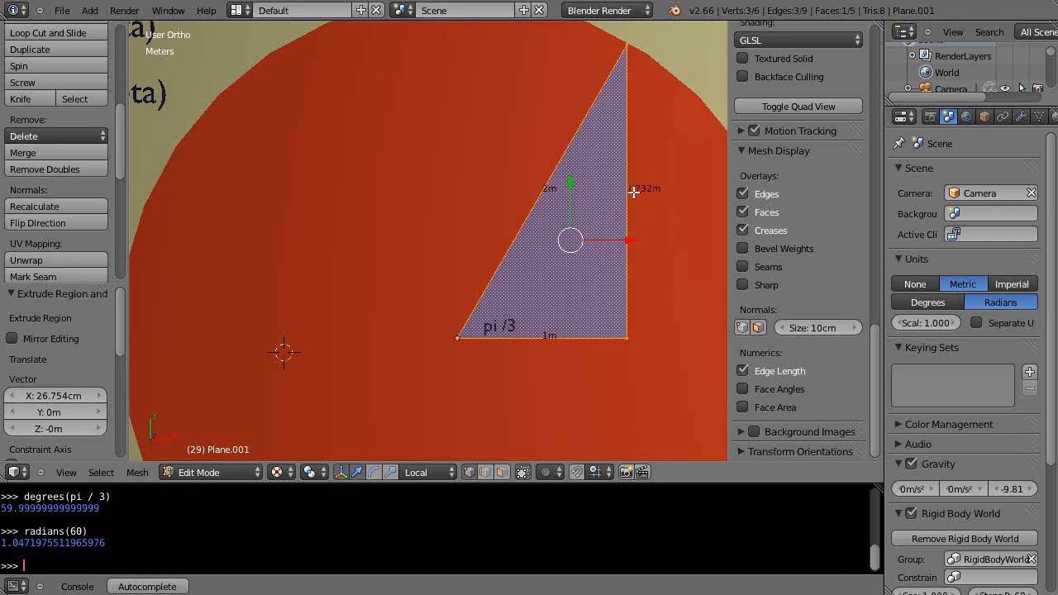
{"action": "mouse_move", "coordinate": [589, 320]}
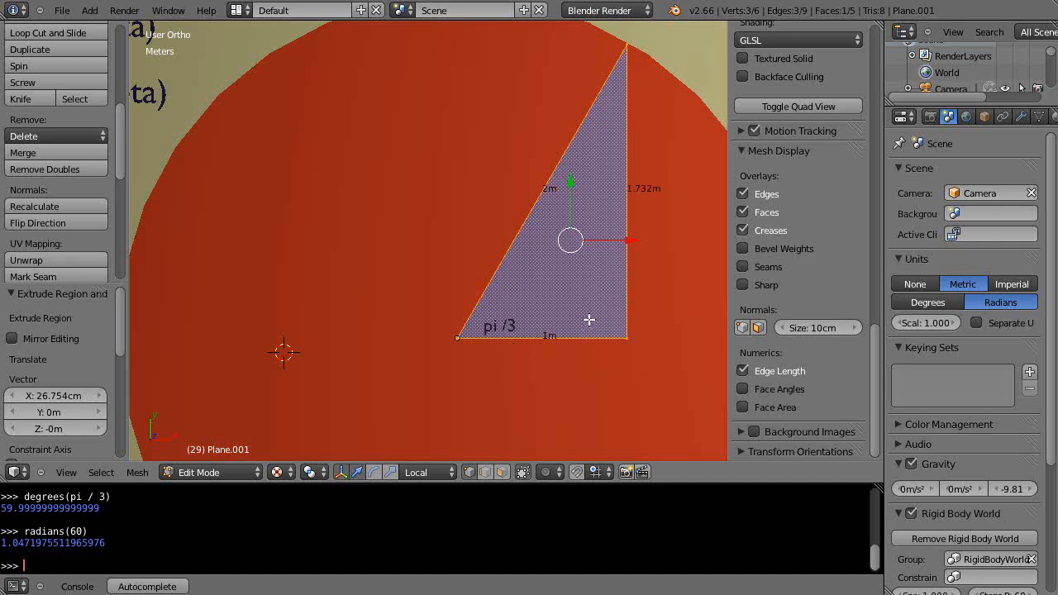
{"action": "mouse_move", "coordinate": [492, 318]}
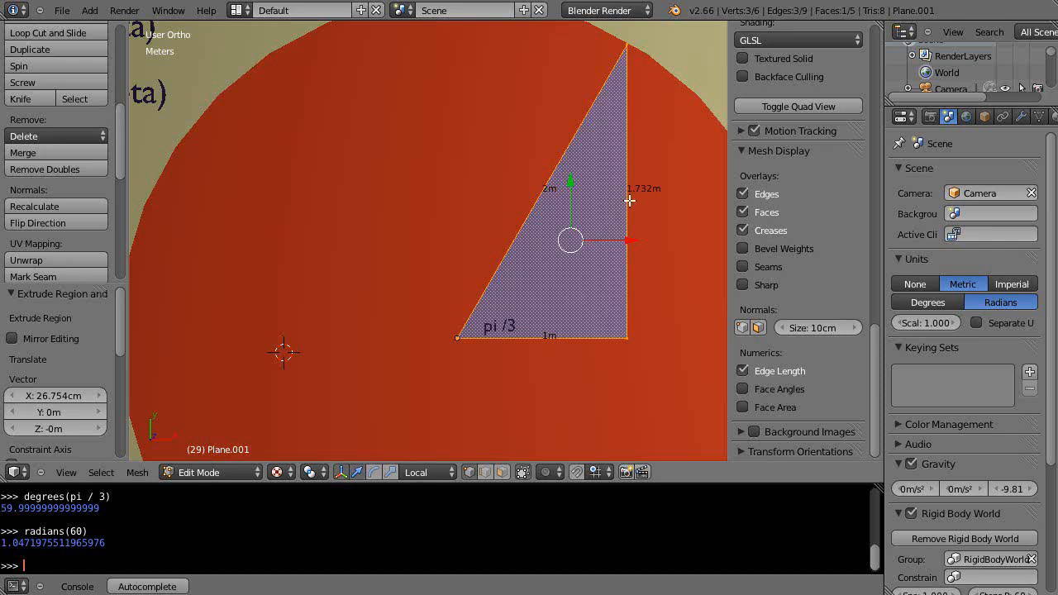
{"action": "mouse_move", "coordinate": [649, 186]}
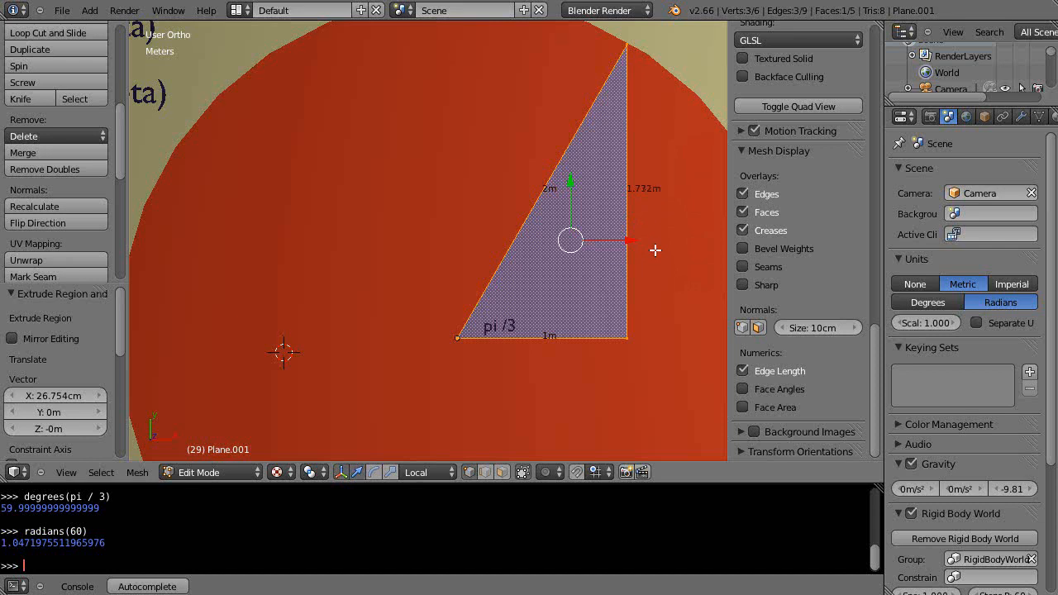
{"action": "mouse_move", "coordinate": [148, 544]}
{"action": "type", "text": "a"}
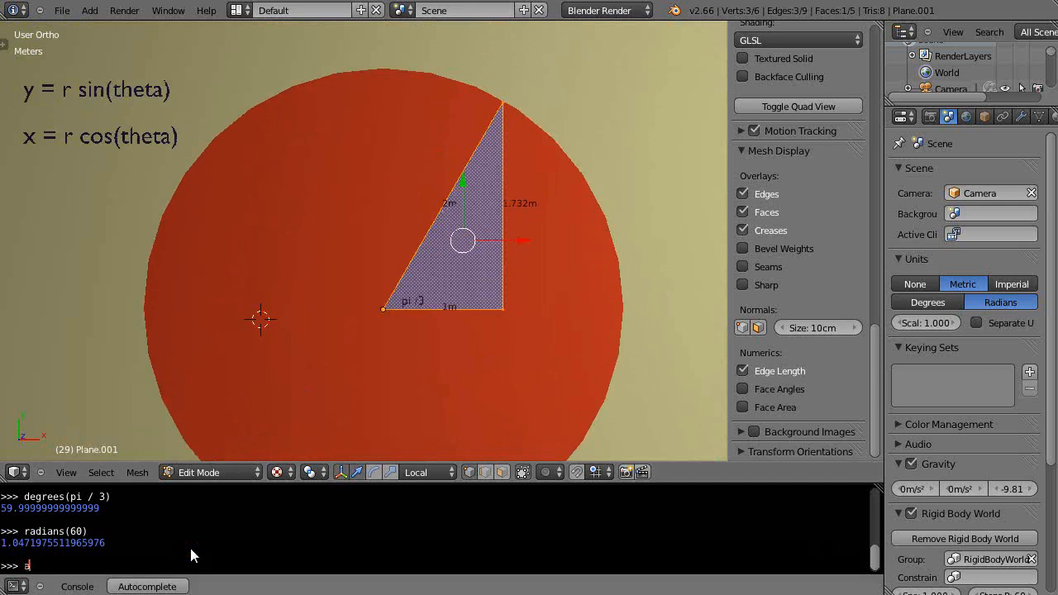
Evaluate atan2(1.732, 1) in the Python console, returning about 1.0472.
{"action": "type", "text": "tan2"}
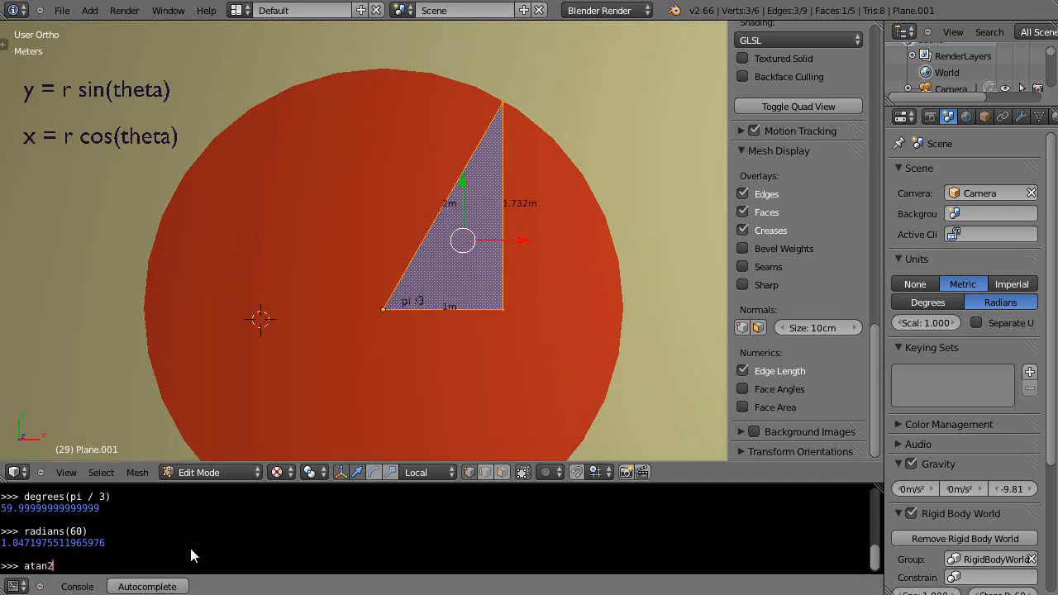
{"action": "type", "text": "("}
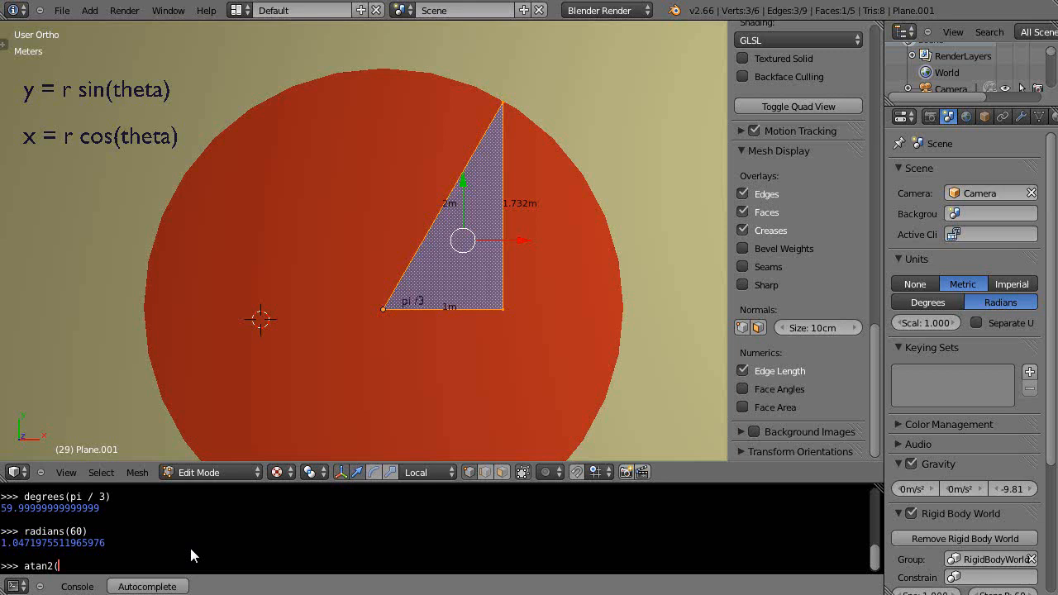
{"action": "type", "text": "1."}
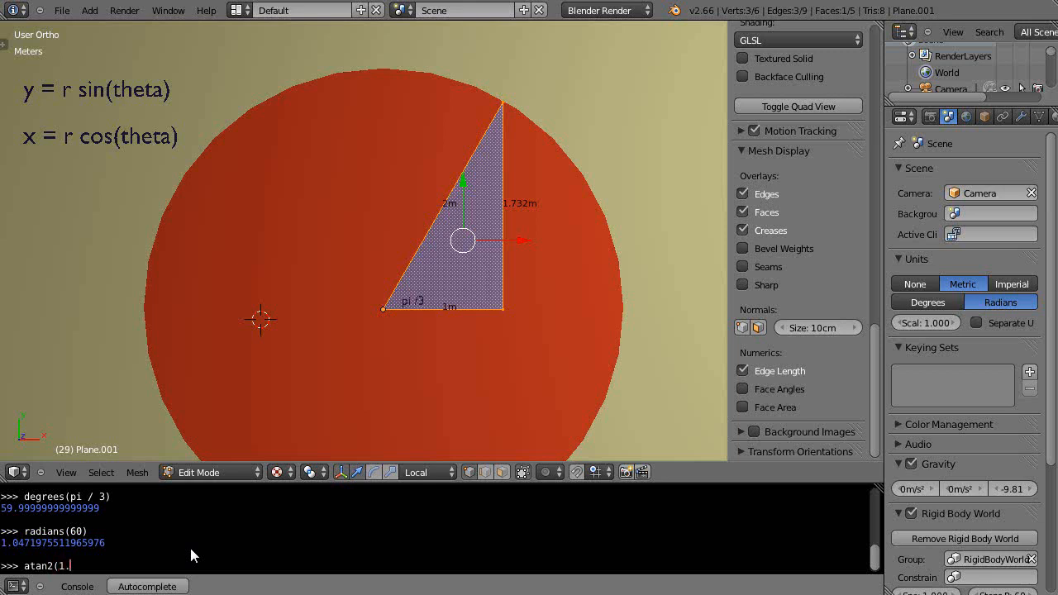
{"action": "type", "text": "732,"}
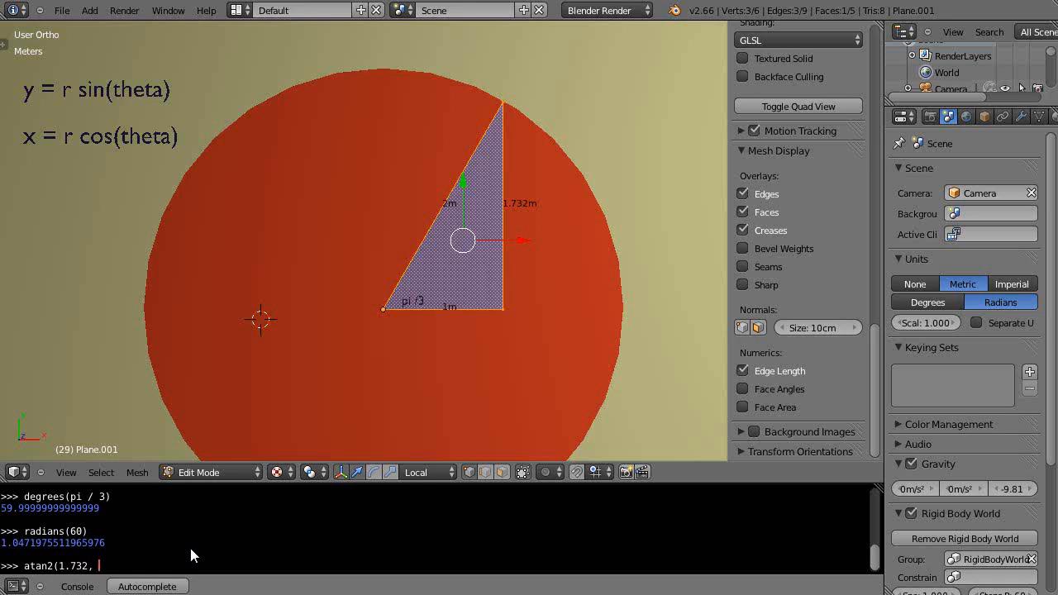
{"action": "type", "text": "1)"}
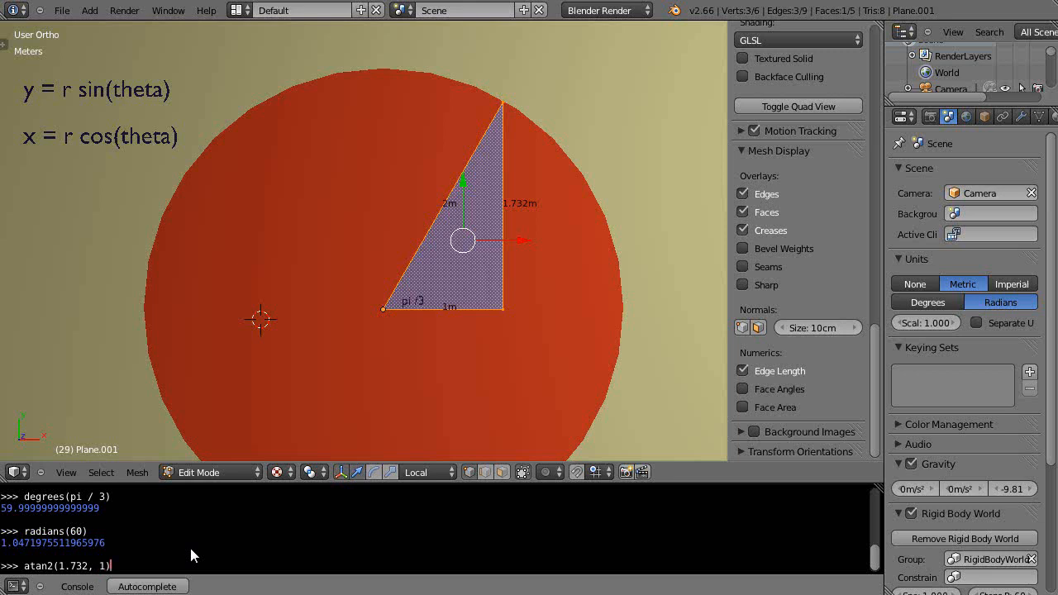
{"action": "key", "text": "Return"}
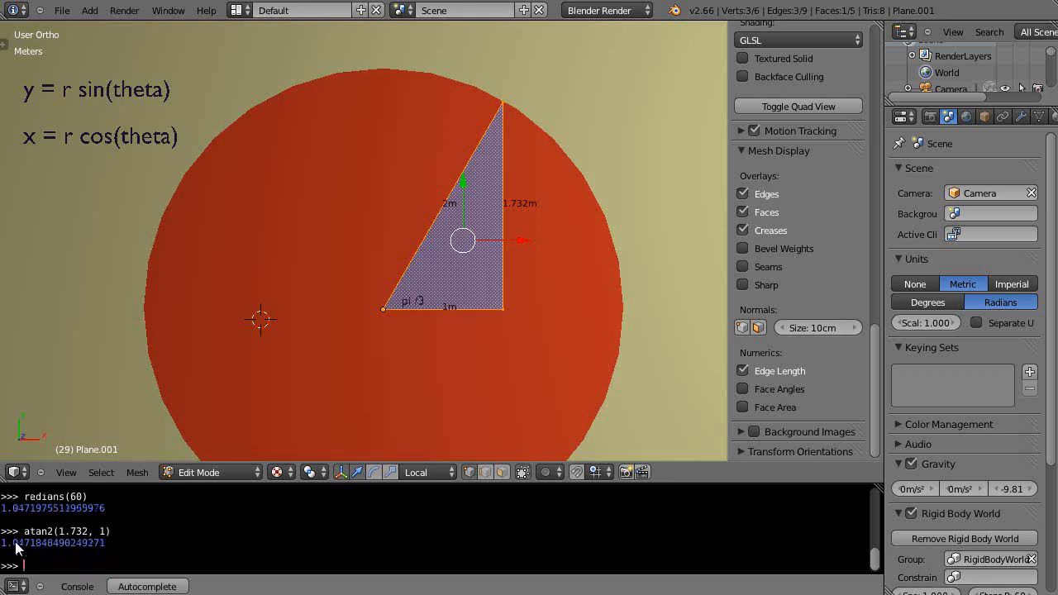
{"action": "mouse_move", "coordinate": [347, 435]}
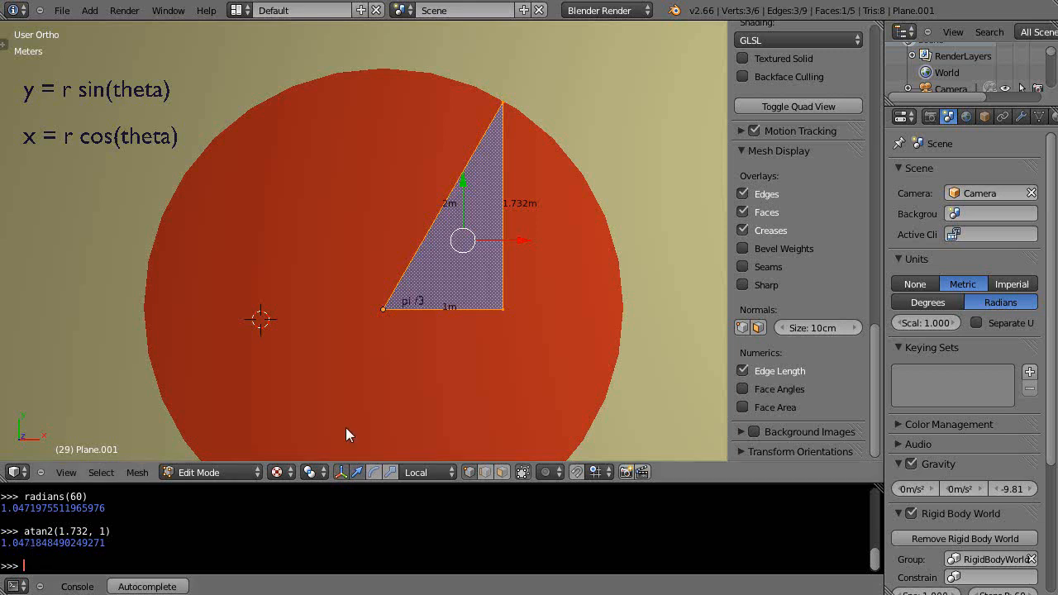
{"action": "mouse_move", "coordinate": [334, 336]}
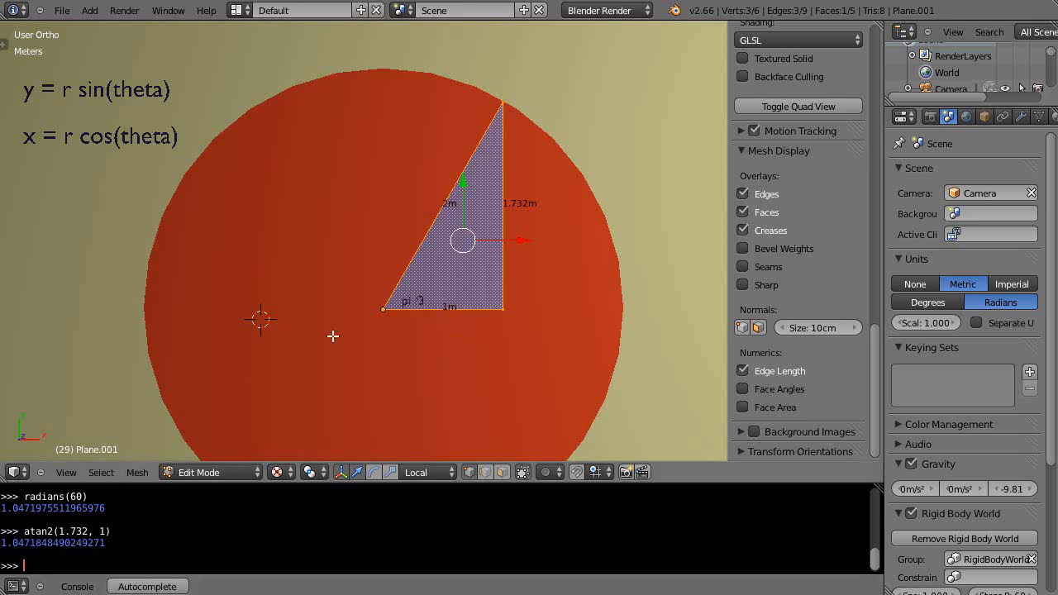
{"action": "mouse_move", "coordinate": [449, 314]}
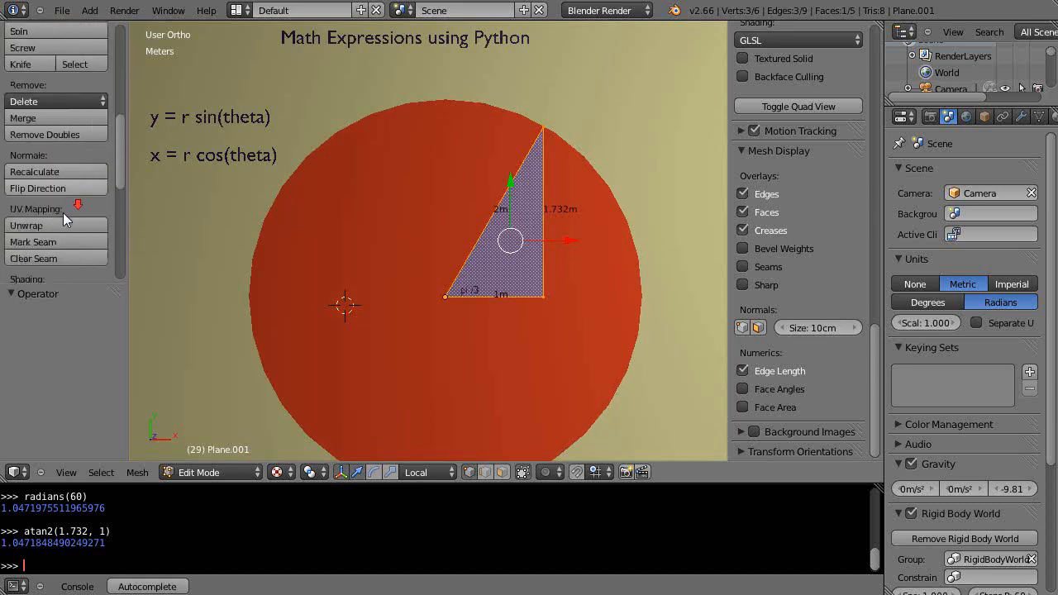
Handwrite 'Tan = sin/cos' with grease pencil above the circle.
{"action": "scroll", "scroll_direction": "down", "scroll_amount": 3}
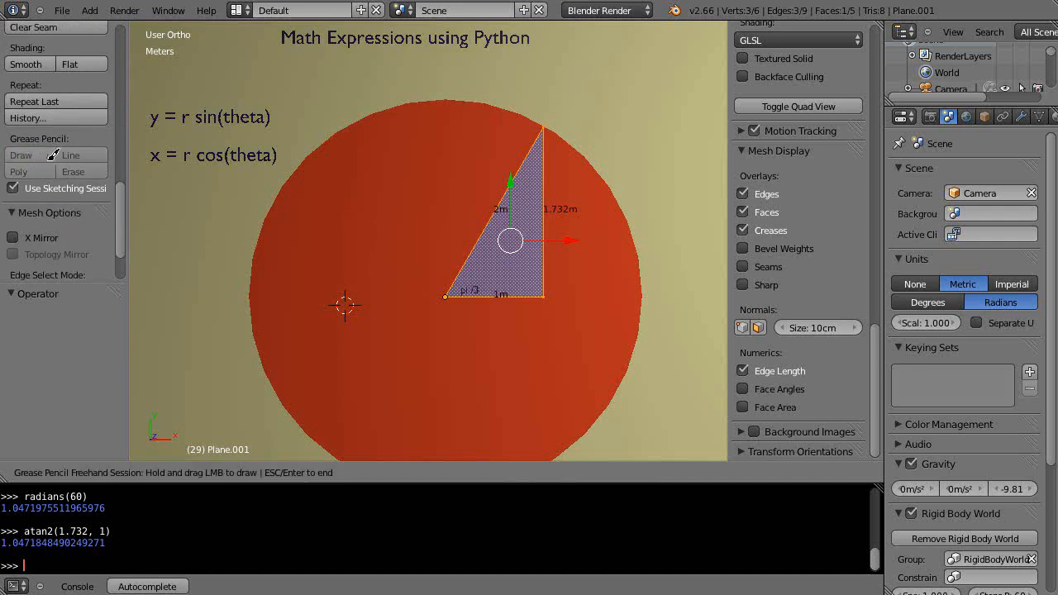
{"action": "left_click_drag", "start_coordinate": [570, 79], "coordinate": [629, 83]}
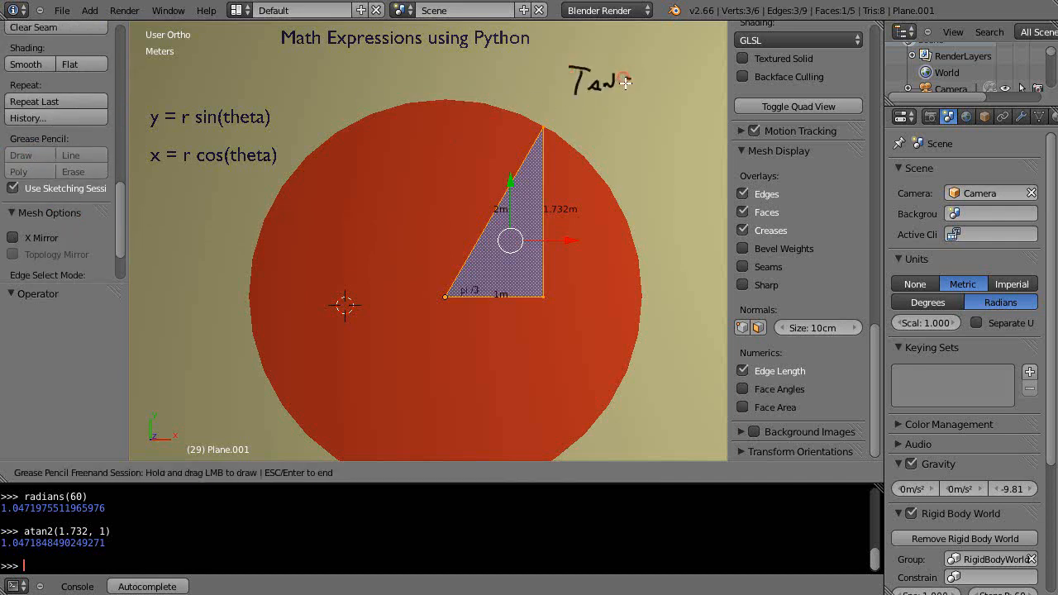
{"action": "left_click_drag", "start_coordinate": [629, 78], "coordinate": [661, 65]}
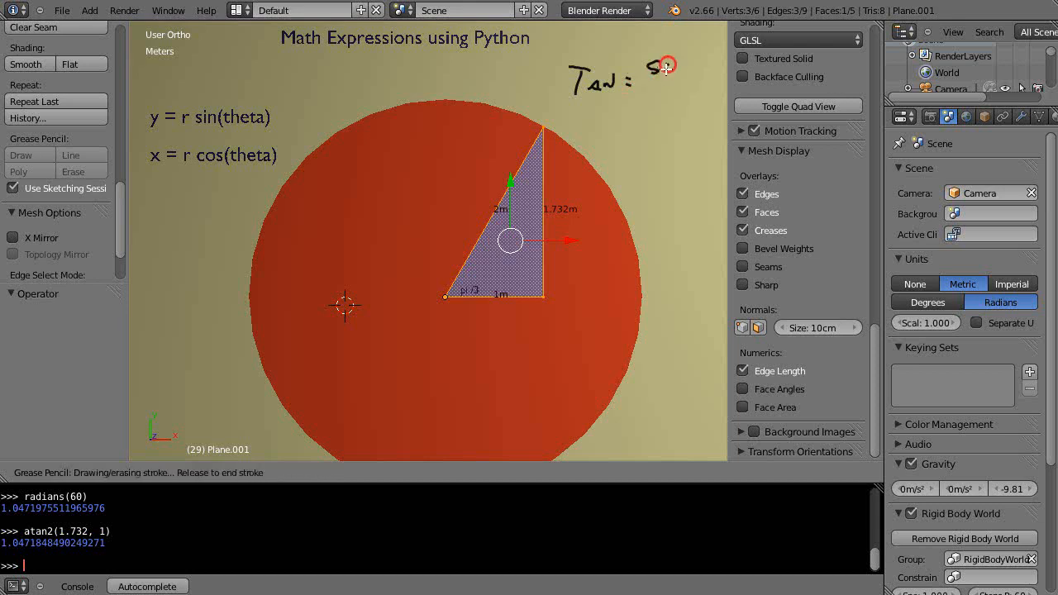
{"action": "left_click_drag", "start_coordinate": [669, 66], "coordinate": [666, 99]}
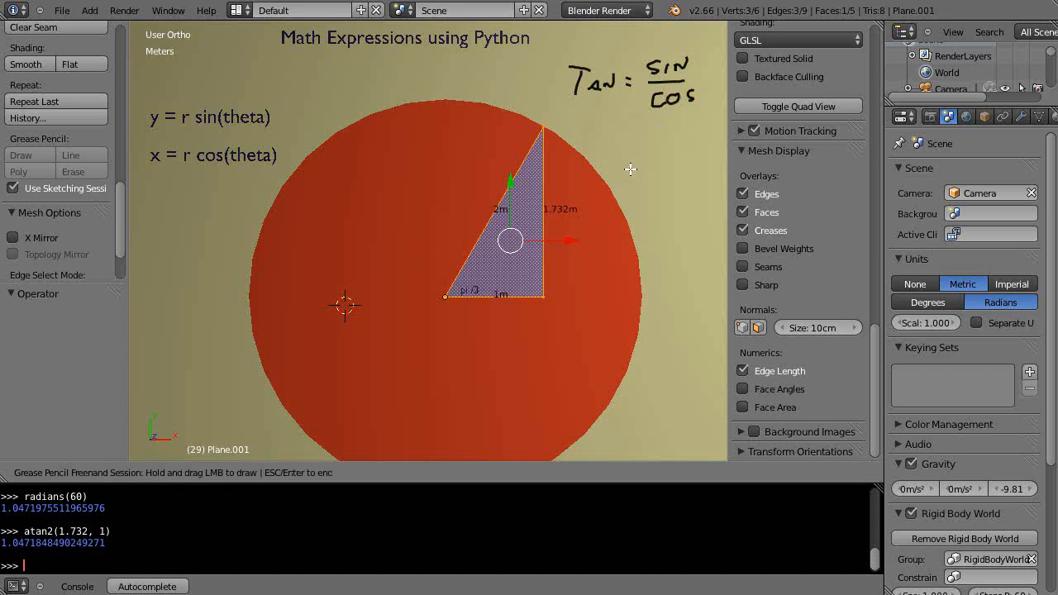
{"action": "mouse_move", "coordinate": [569, 207]}
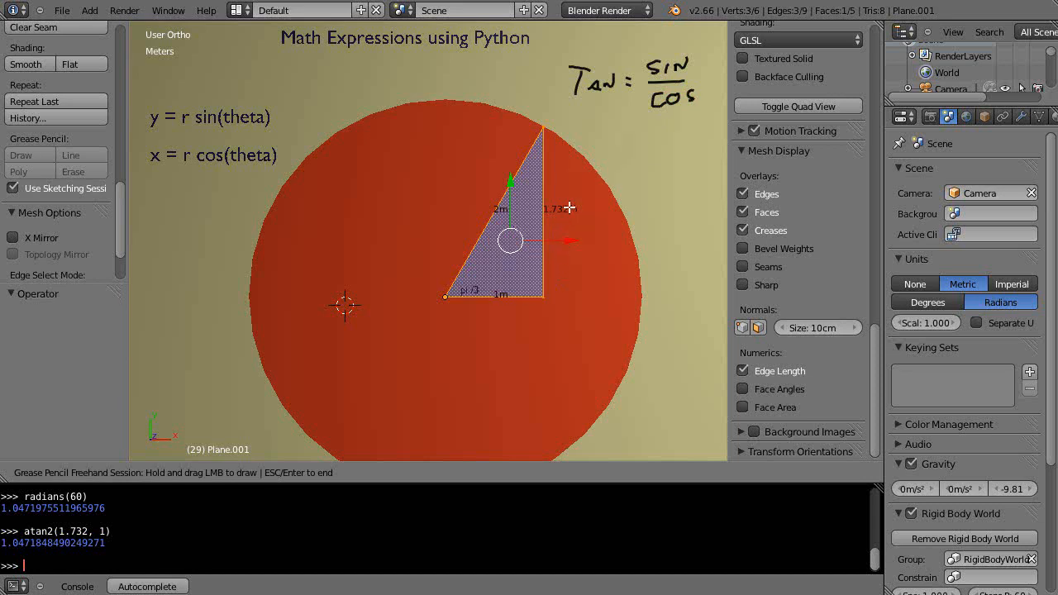
{"action": "mouse_move", "coordinate": [589, 123]}
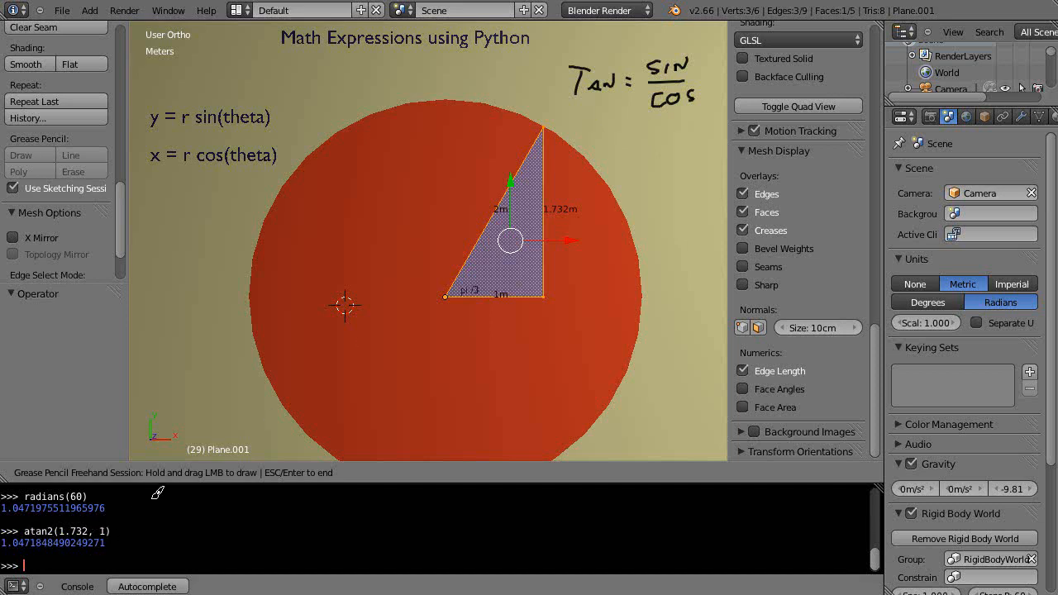
{"action": "mouse_move", "coordinate": [458, 405]}
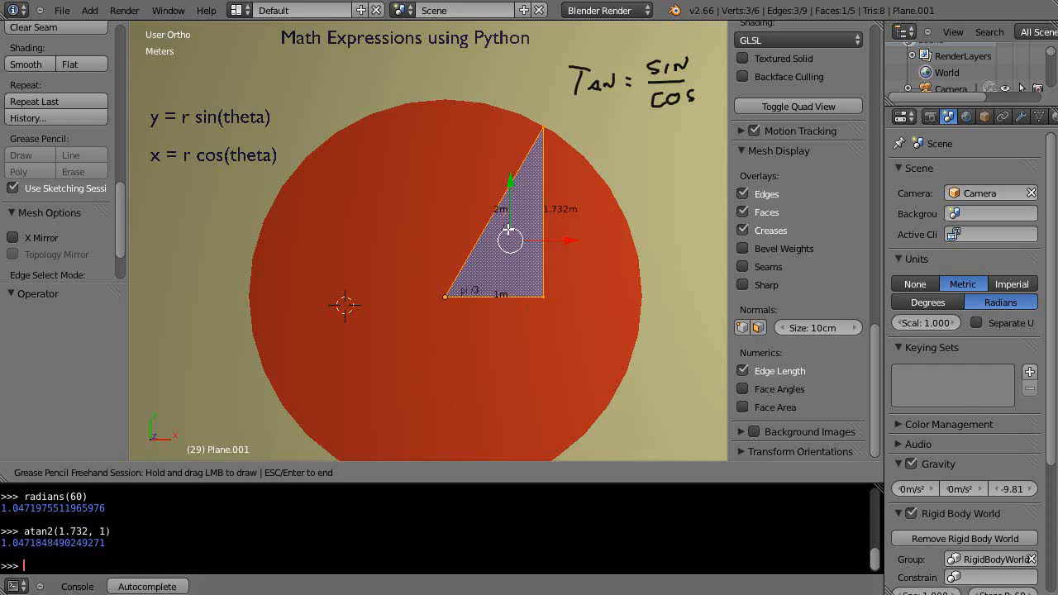
{"action": "mouse_move", "coordinate": [463, 252]}
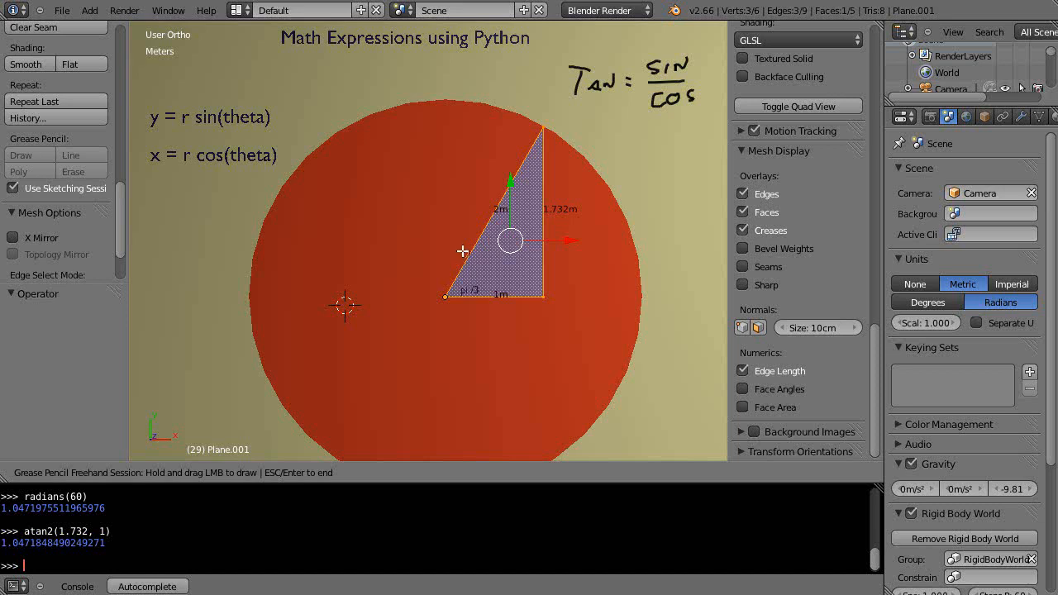
{"action": "mouse_move", "coordinate": [482, 401]}
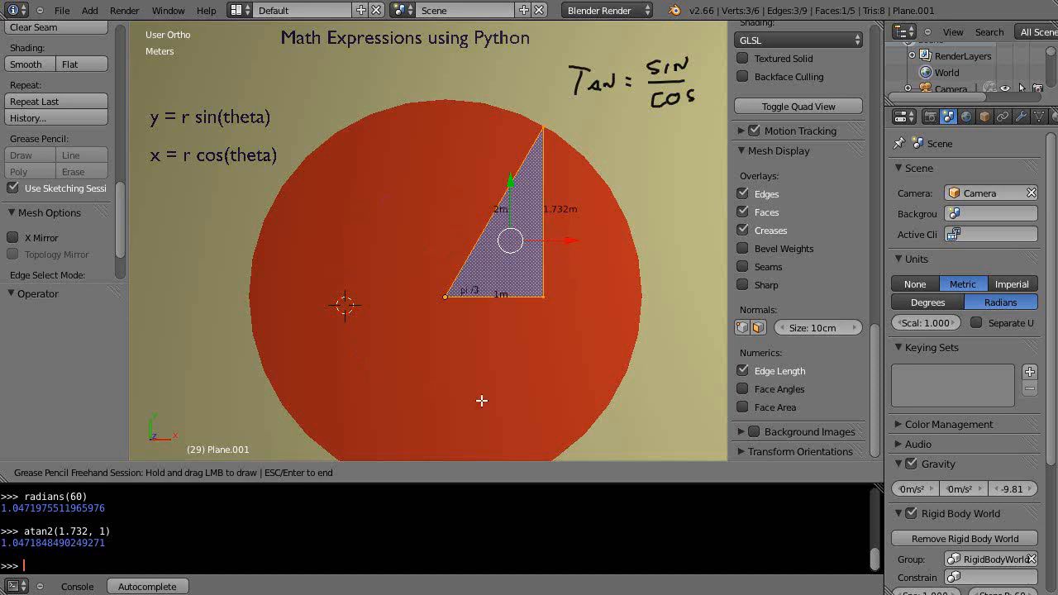
{"action": "mouse_move", "coordinate": [348, 349]}
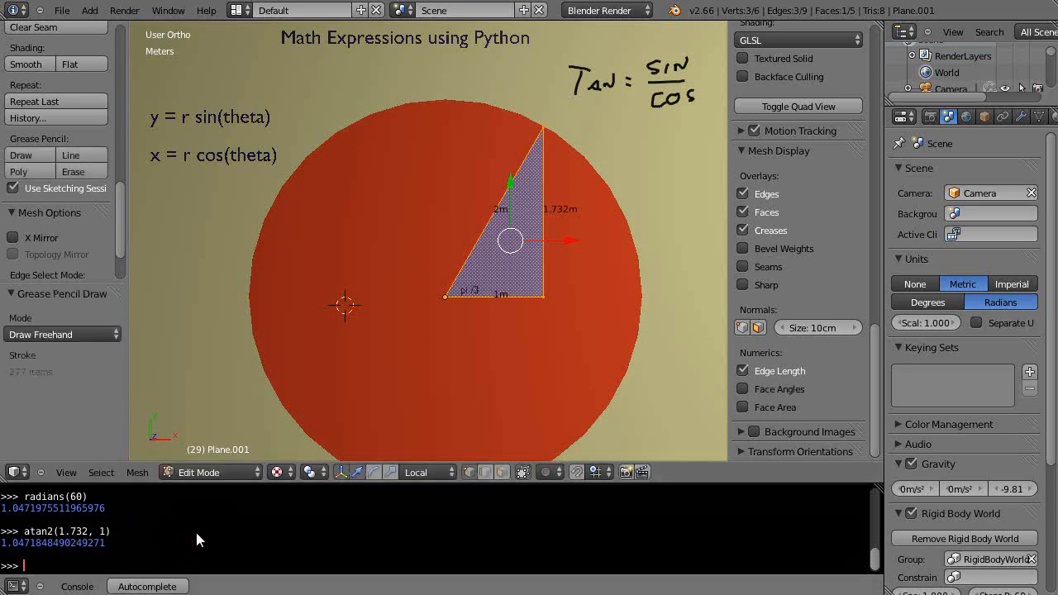
Evaluate factorial(3) and factorial(4) in the Python console, giving 6 and 24.
{"action": "type", "text": "fad"}
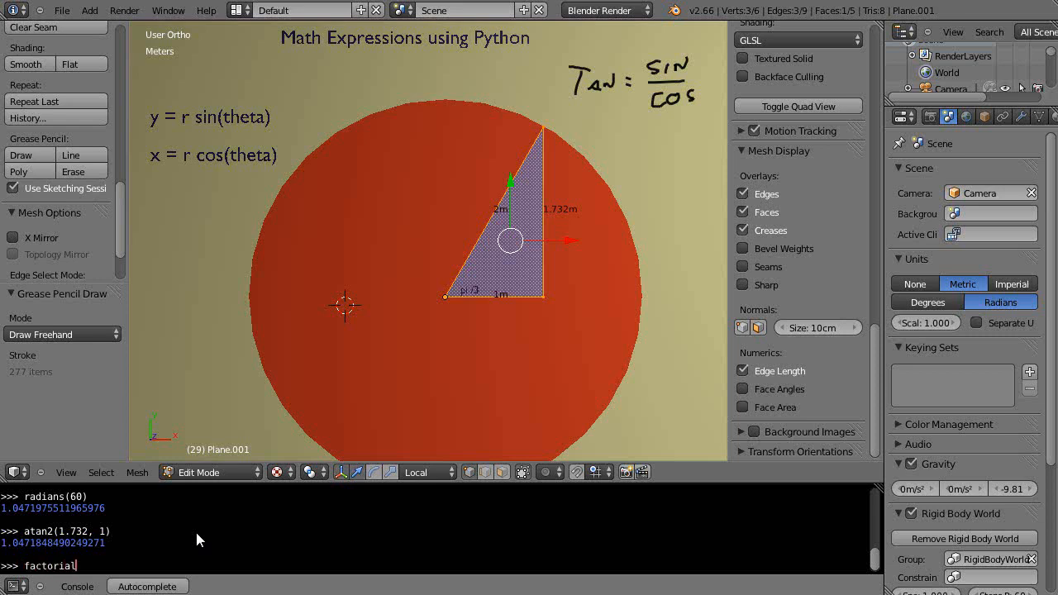
{"action": "type", "text": "(3)"}
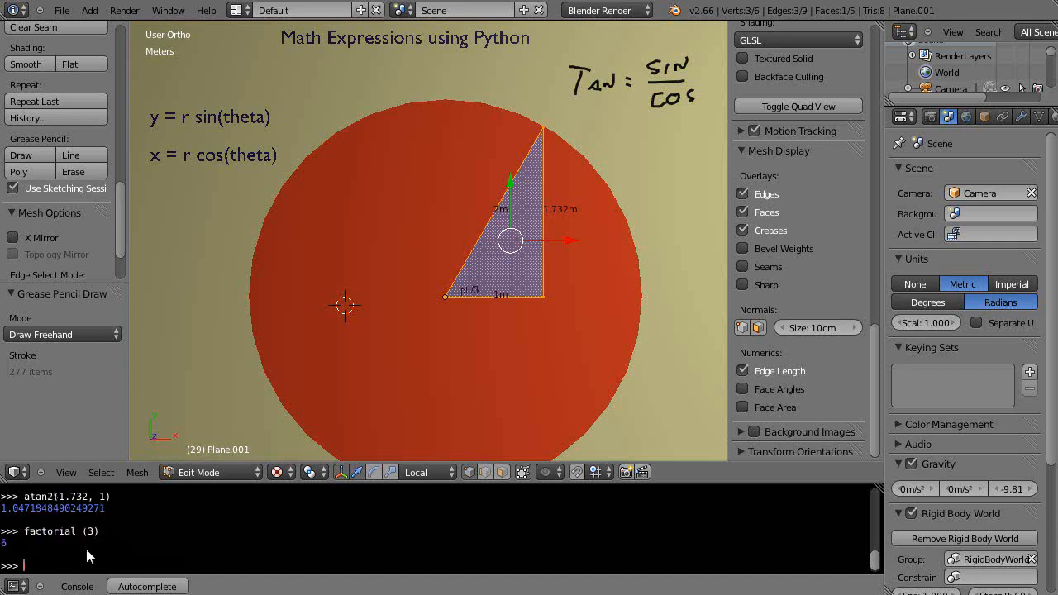
{"action": "type", "text": "factora"}
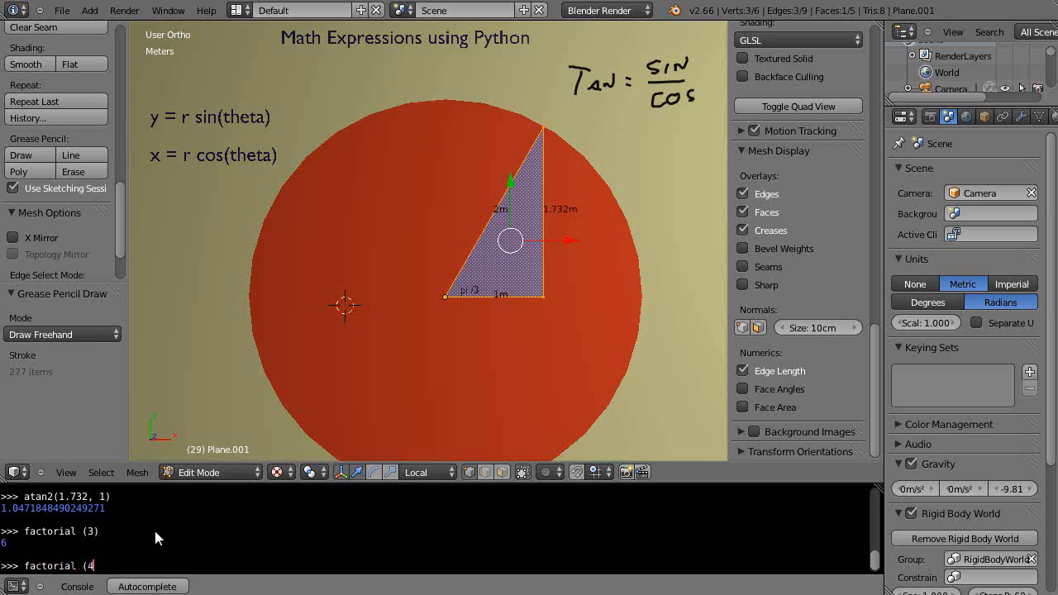
{"action": "type", "text": ")"}
{"action": "key", "text": "Return"}
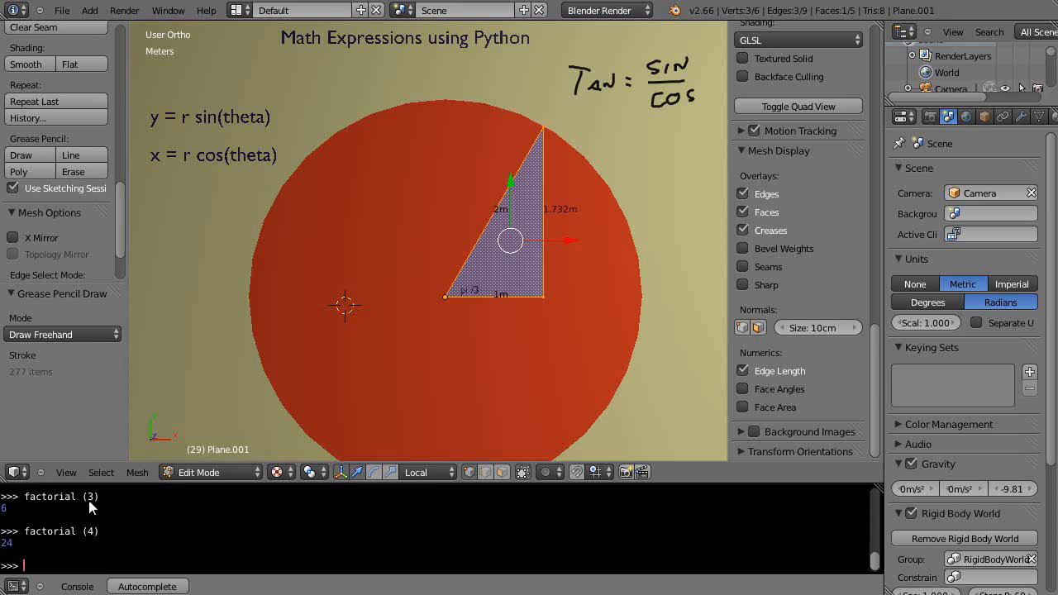
{"action": "mouse_move", "coordinate": [93, 505]}
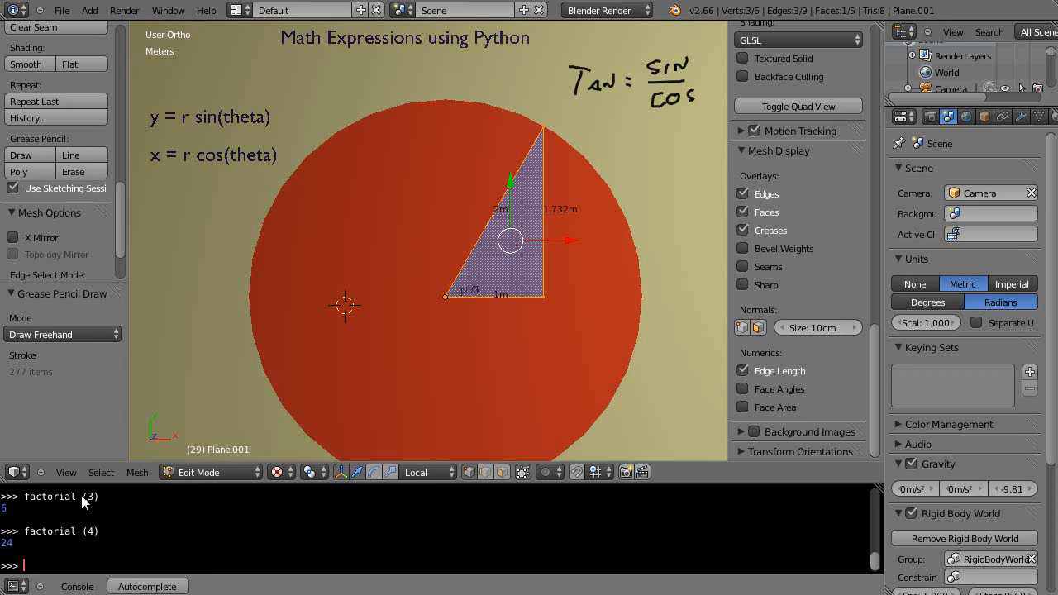
{"action": "mouse_move", "coordinate": [80, 503]}
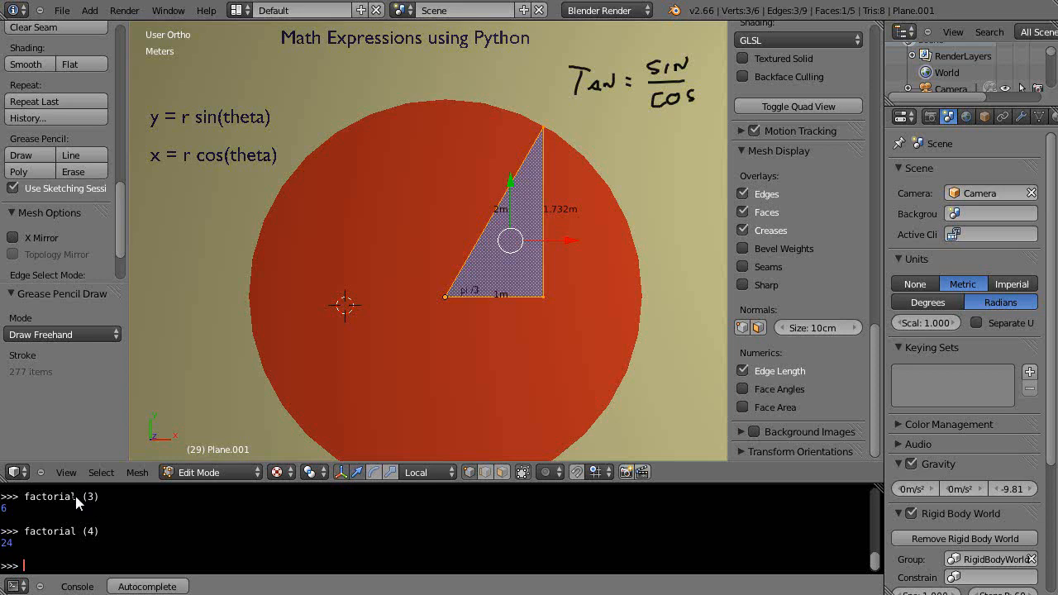
{"action": "mouse_move", "coordinate": [76, 502]}
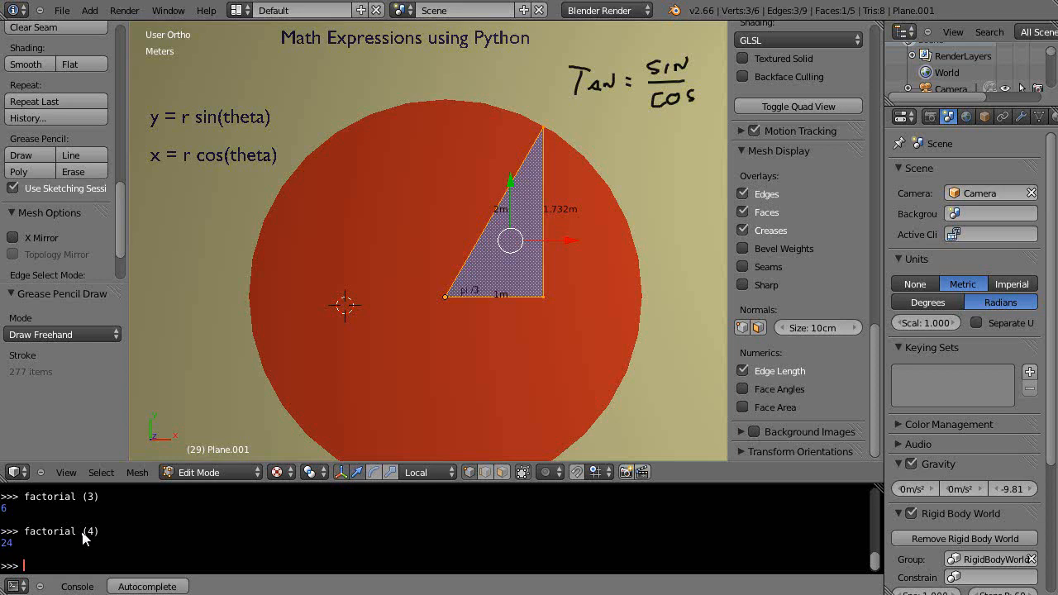
{"action": "mouse_move", "coordinate": [79, 537]}
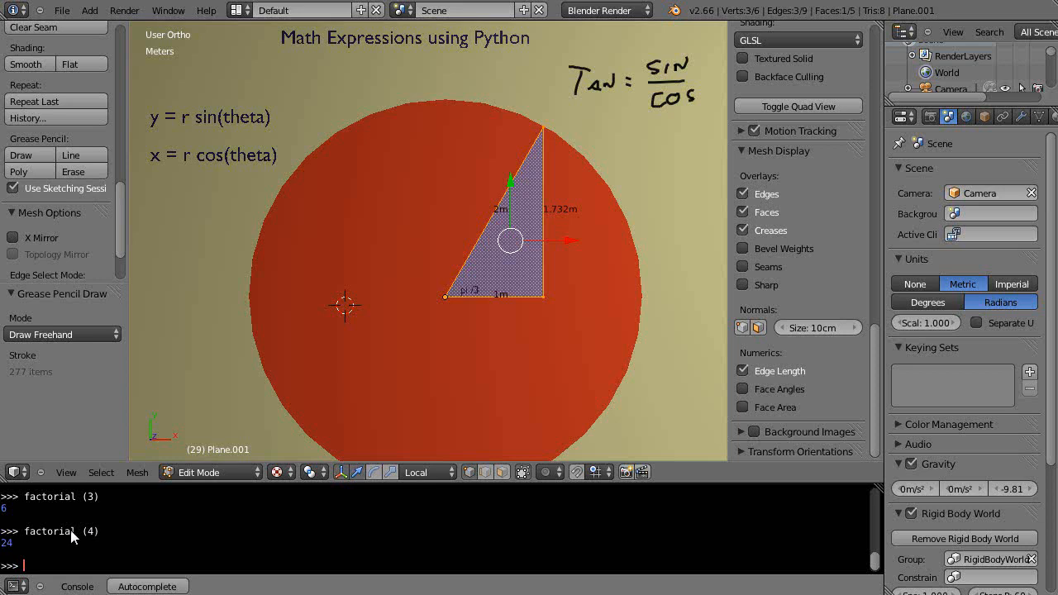
{"action": "mouse_move", "coordinate": [66, 564]}
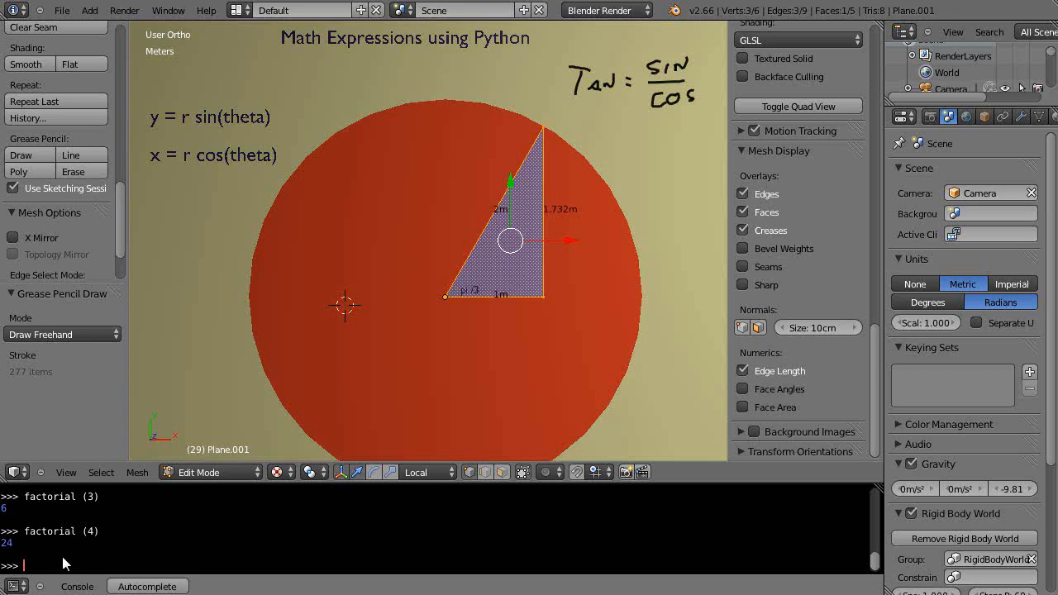
{"action": "mouse_move", "coordinate": [222, 538]}
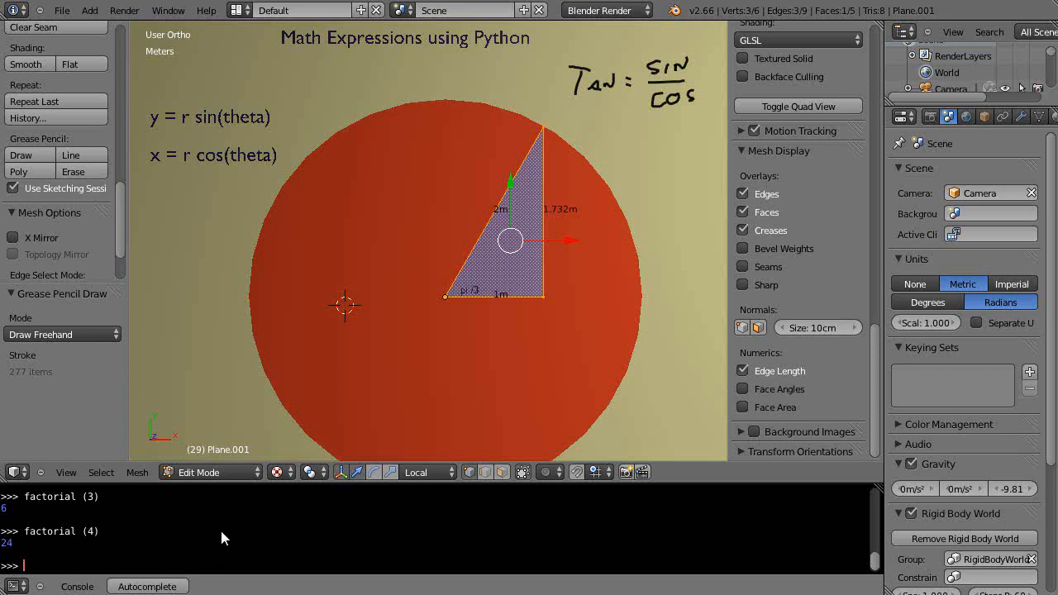
Evaluate factorial(5) in the Python console, returning 120.
{"action": "type", "text": "factorial"}
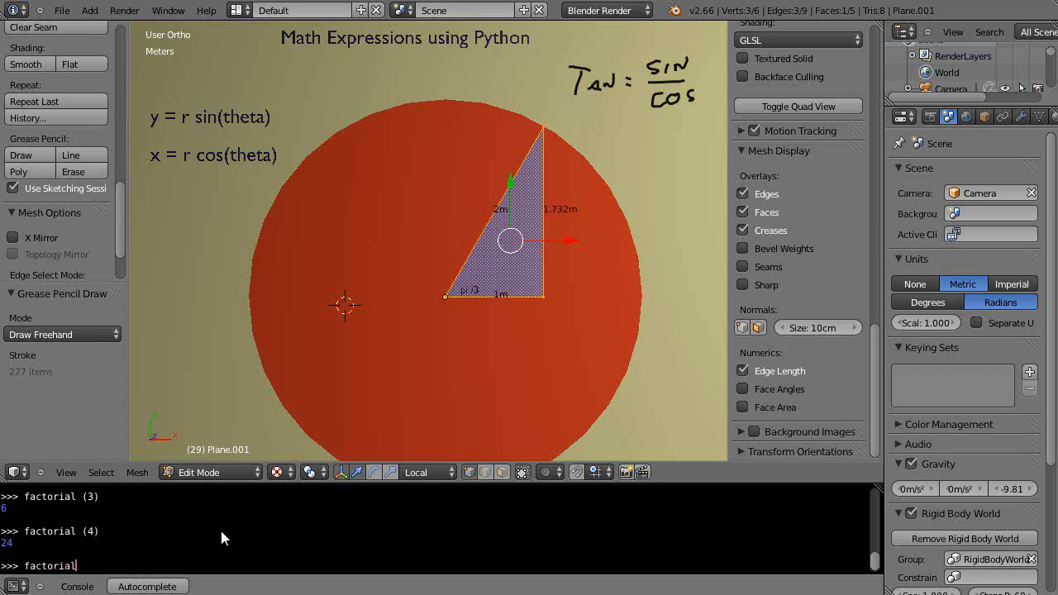
{"action": "key", "text": "Return"}
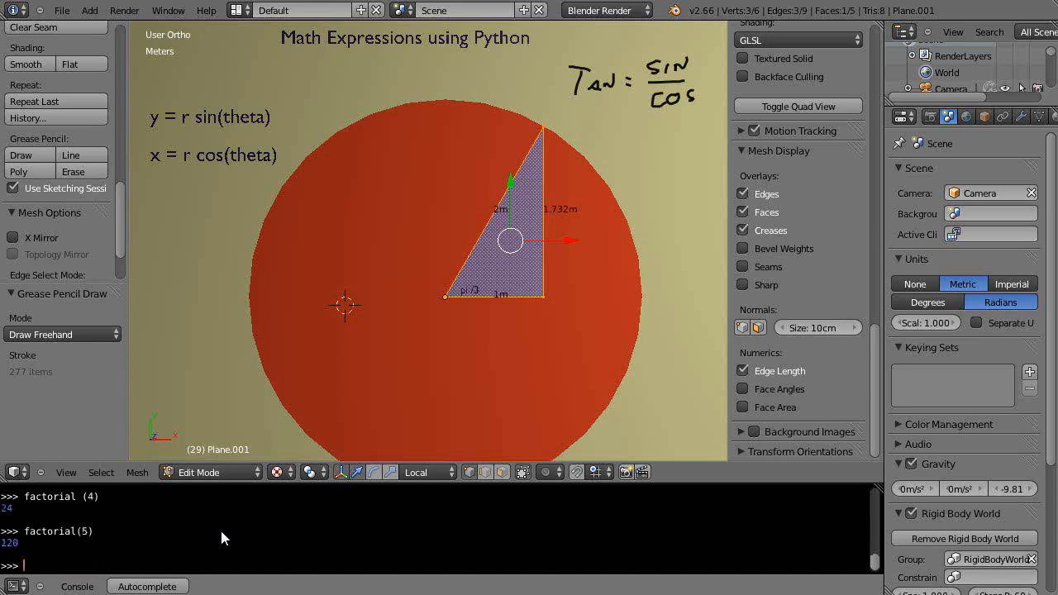
{"action": "mouse_move", "coordinate": [258, 543]}
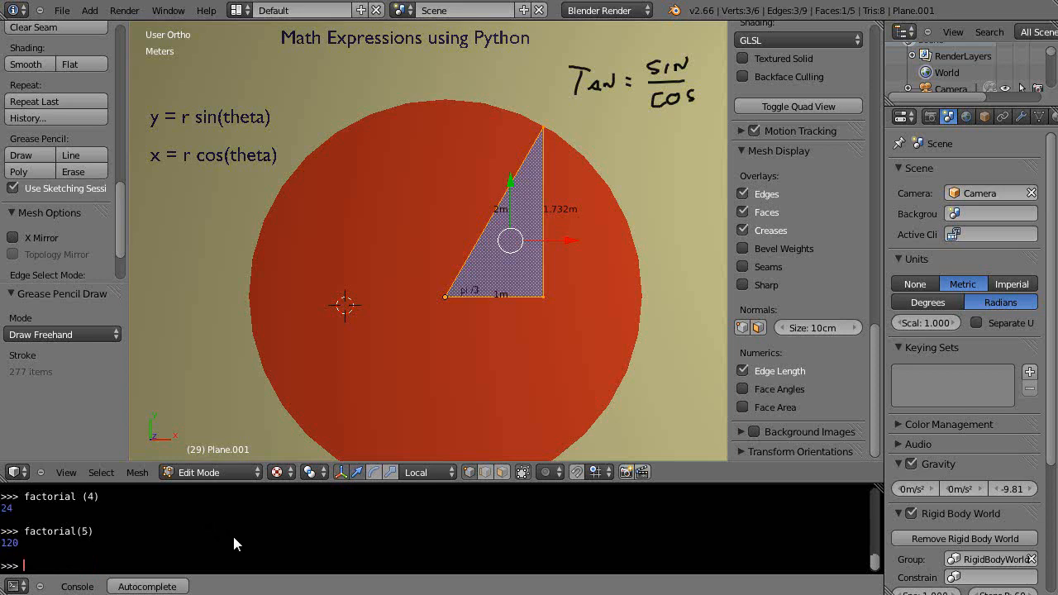
{"action": "mouse_move", "coordinate": [169, 535]}
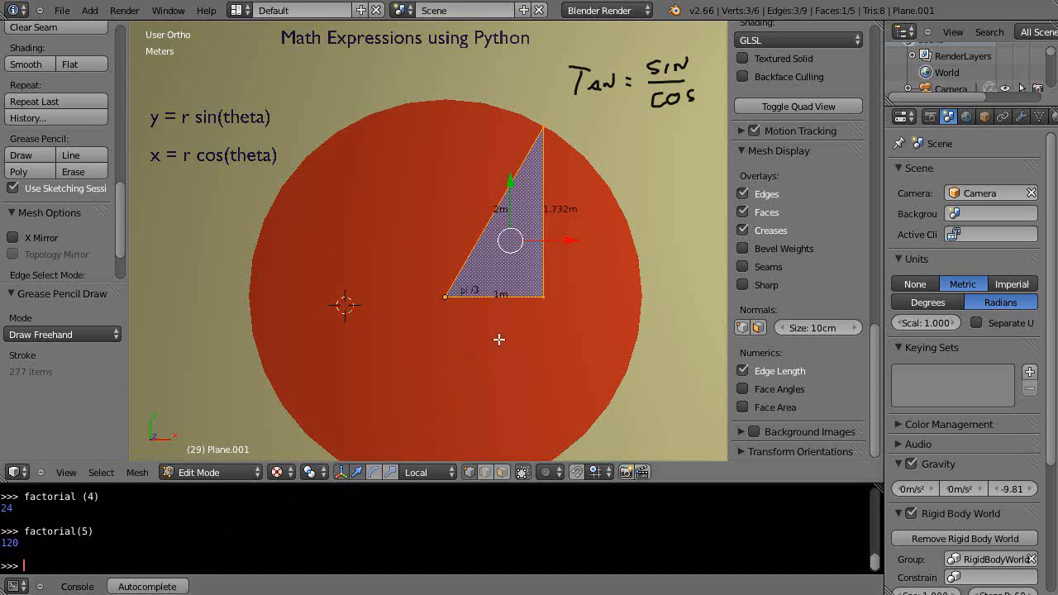
{"action": "mouse_move", "coordinate": [285, 366]}
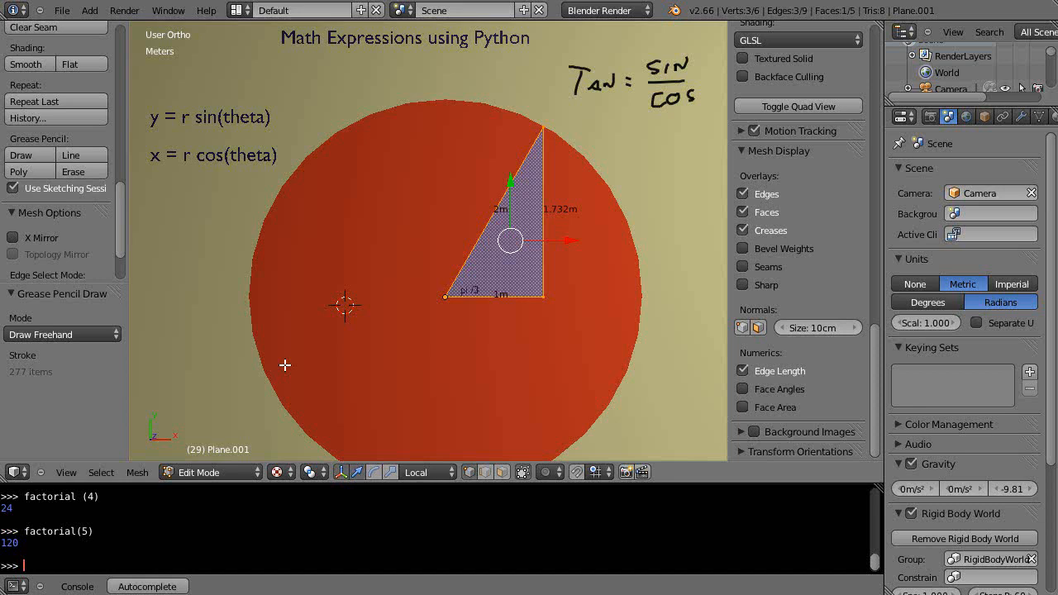
{"action": "mouse_move", "coordinate": [106, 556]}
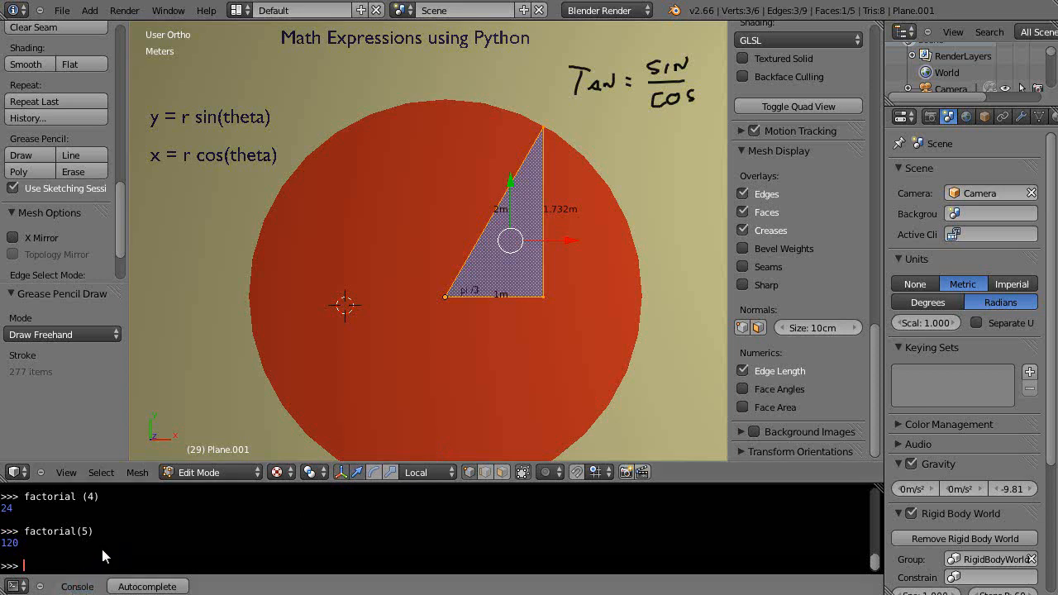
{"action": "mouse_move", "coordinate": [121, 509]}
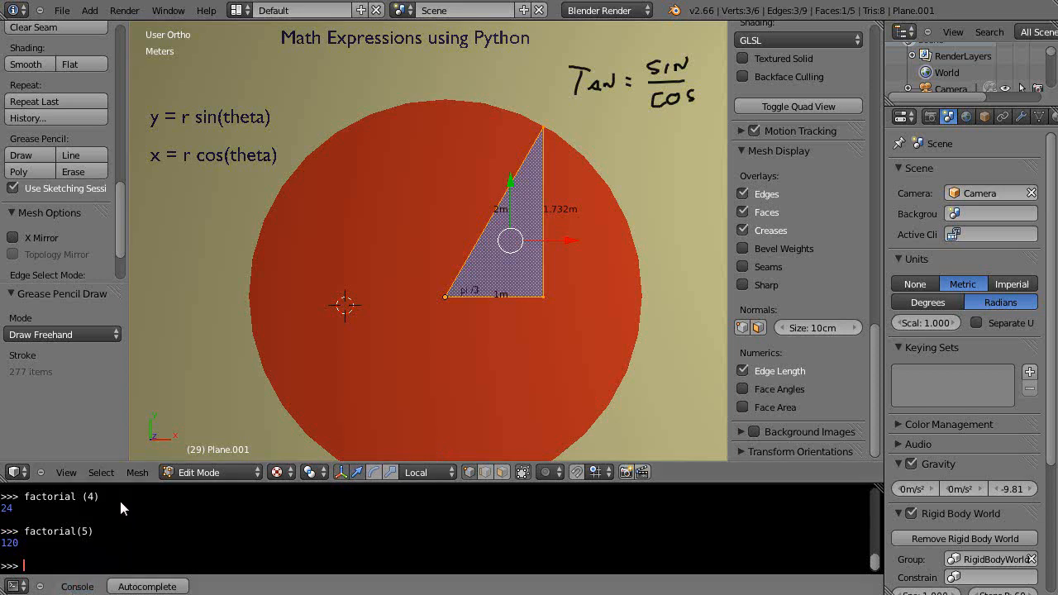
{"action": "mouse_move", "coordinate": [149, 527]}
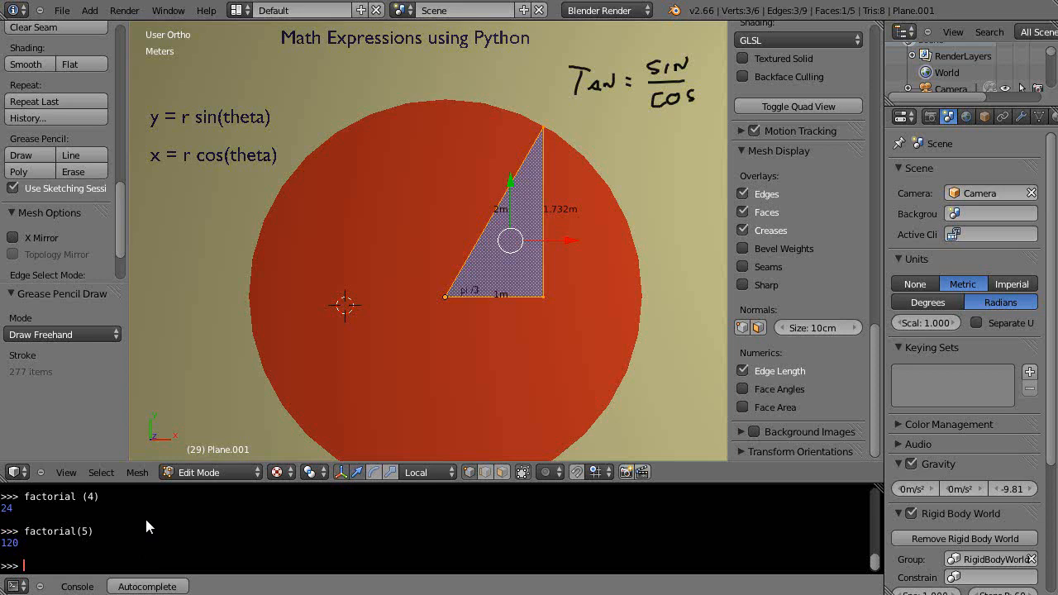
{"action": "mouse_move", "coordinate": [447, 511]}
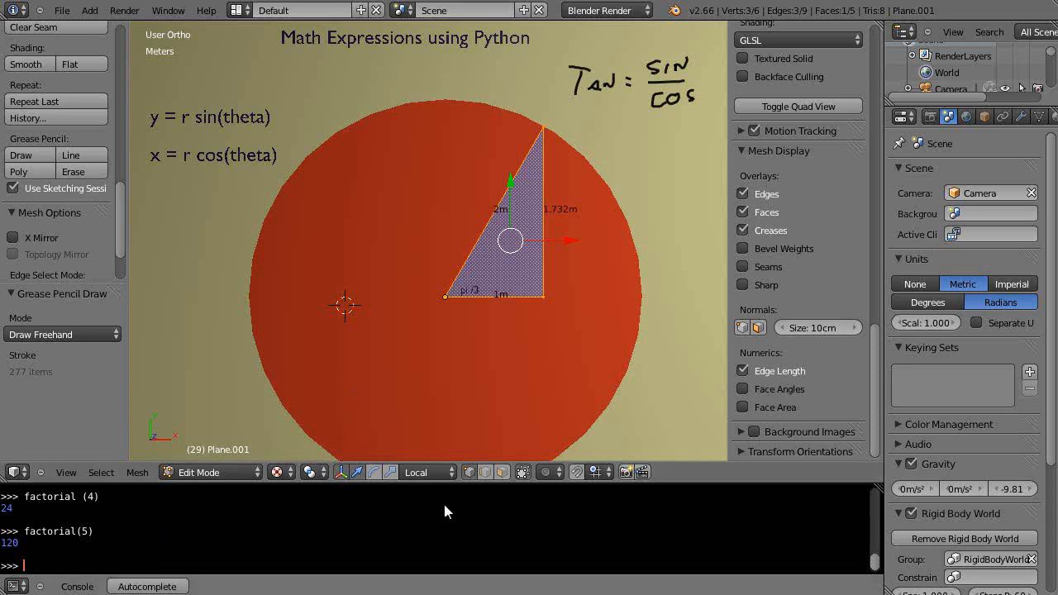
{"action": "mouse_move", "coordinate": [478, 530]}
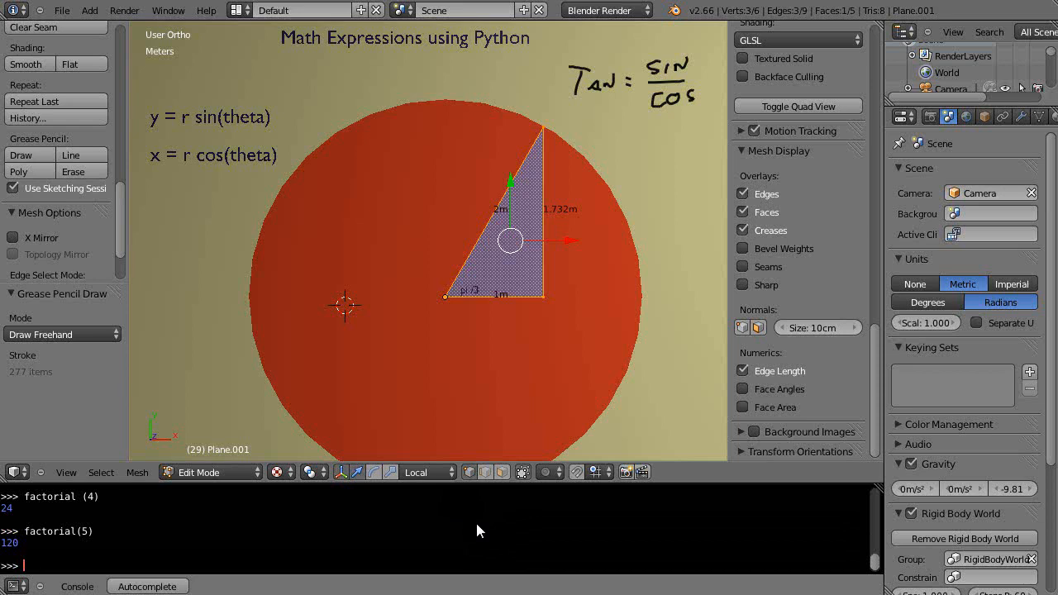